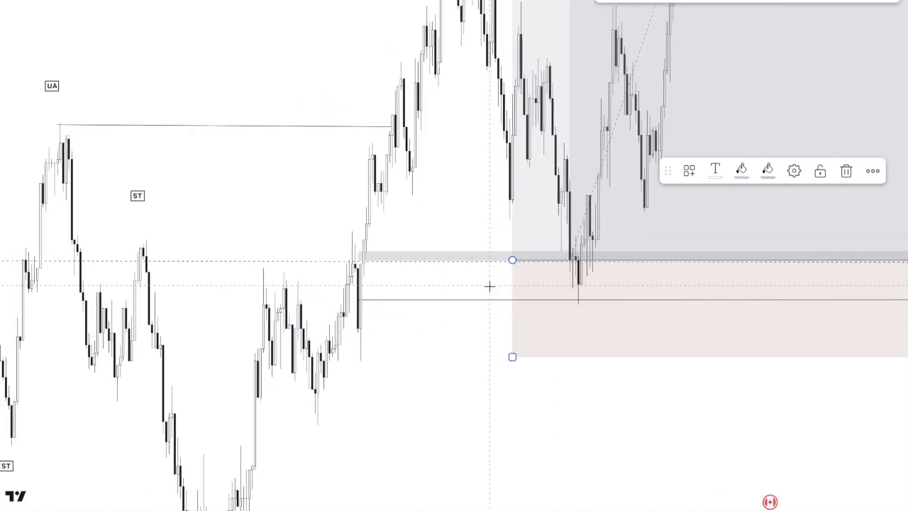
pyautogui.moveTo(516, 291)
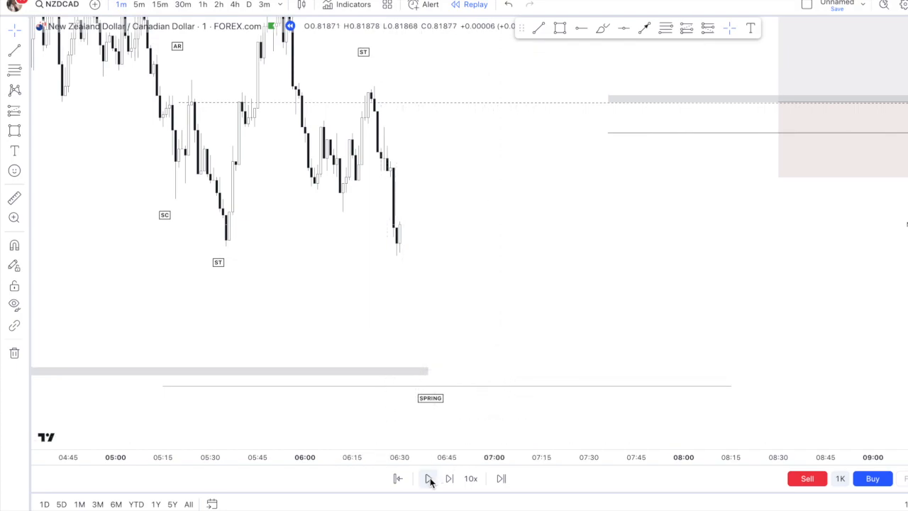
# Step: Run the bar replay until NZDCAD rallies from the spring back above the UA high
pyautogui.click(428, 478)
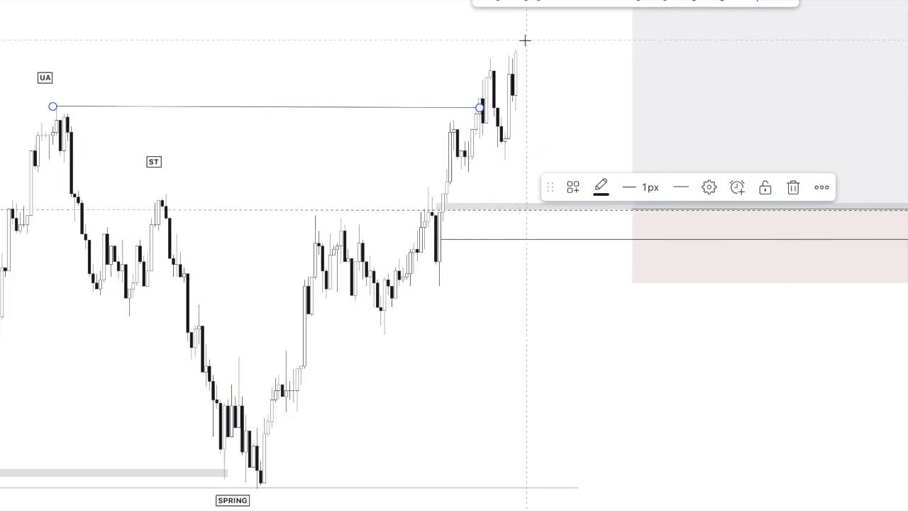
pyautogui.moveTo(477, 136)
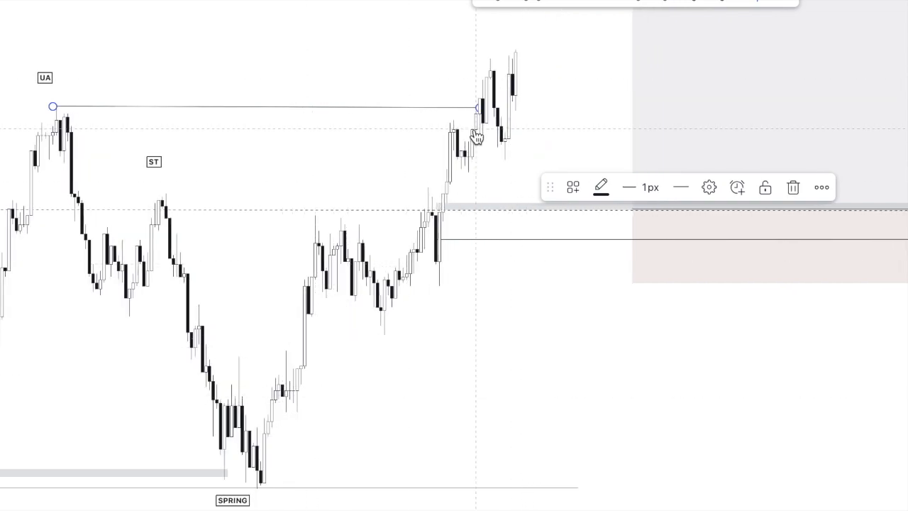
pyautogui.moveTo(525, 227)
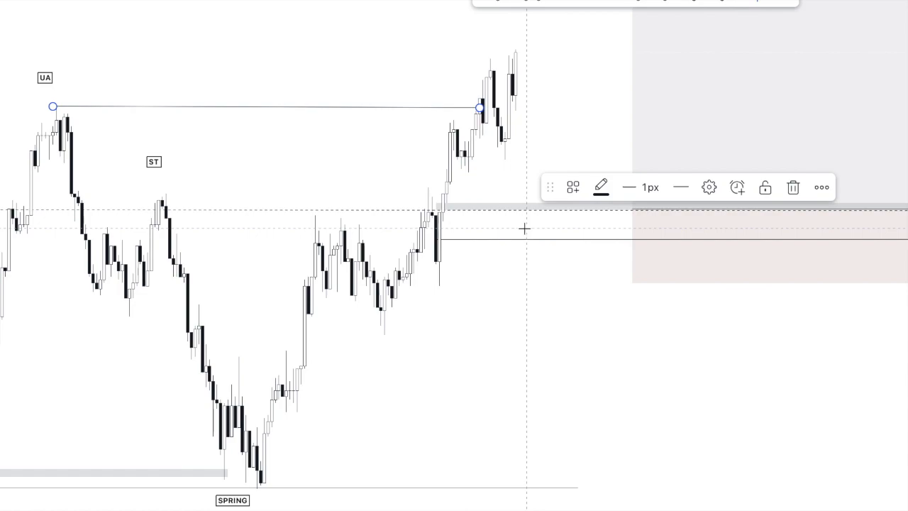
pyautogui.moveTo(285, 431)
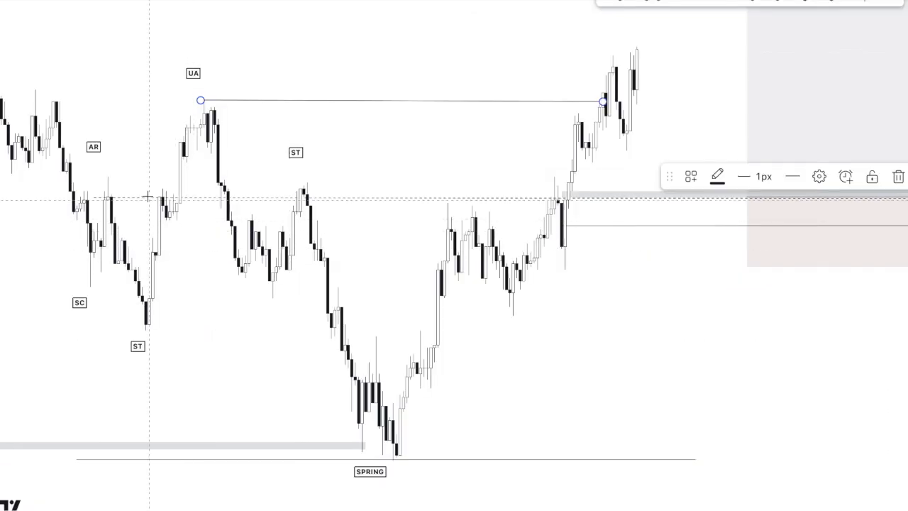
pyautogui.moveTo(94, 287)
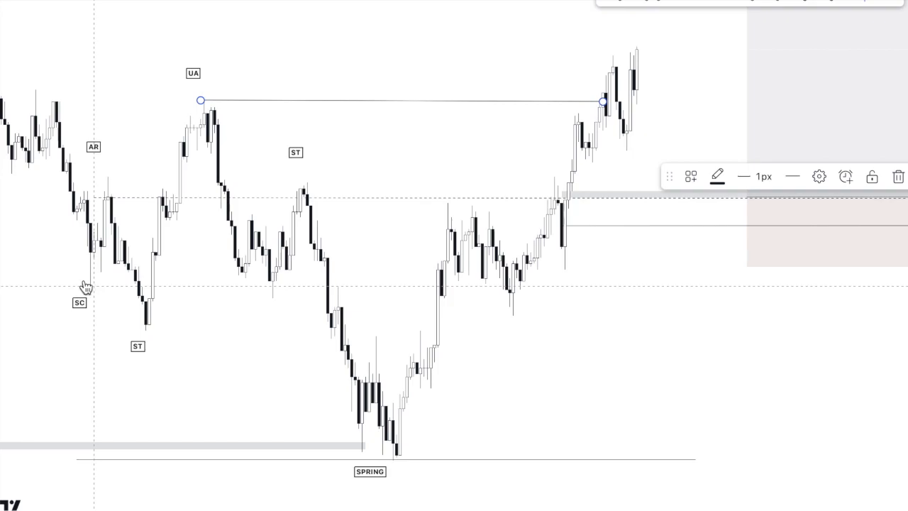
pyautogui.moveTo(437, 353)
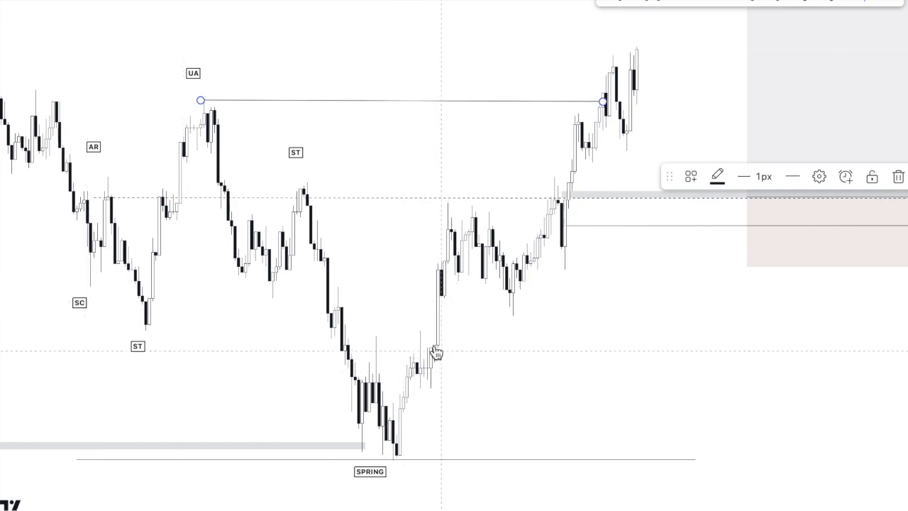
pyautogui.moveTo(133, 201)
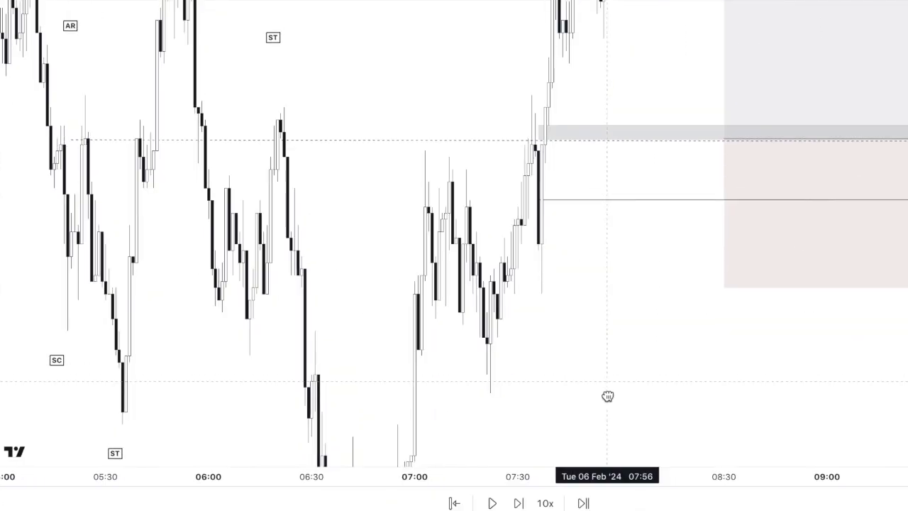
pyautogui.moveTo(607, 396); pyautogui.dragTo(589, 5)
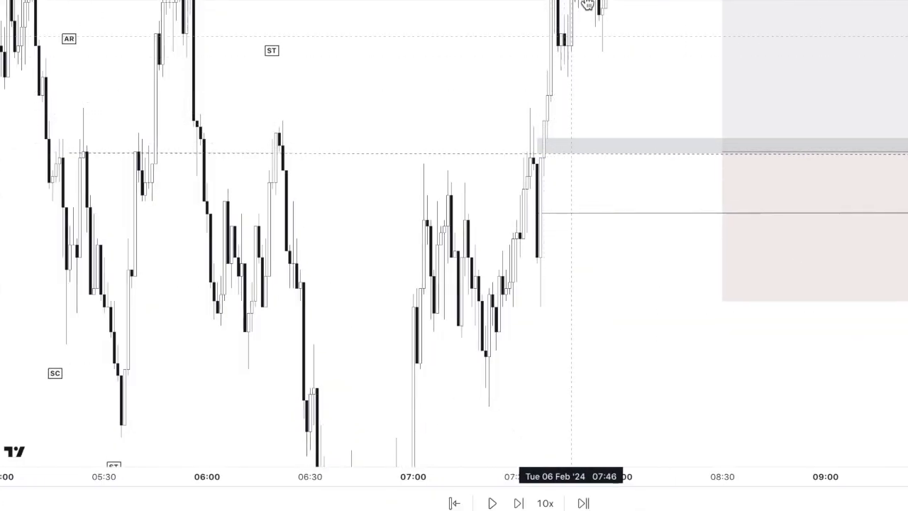
pyautogui.click(519, 502)
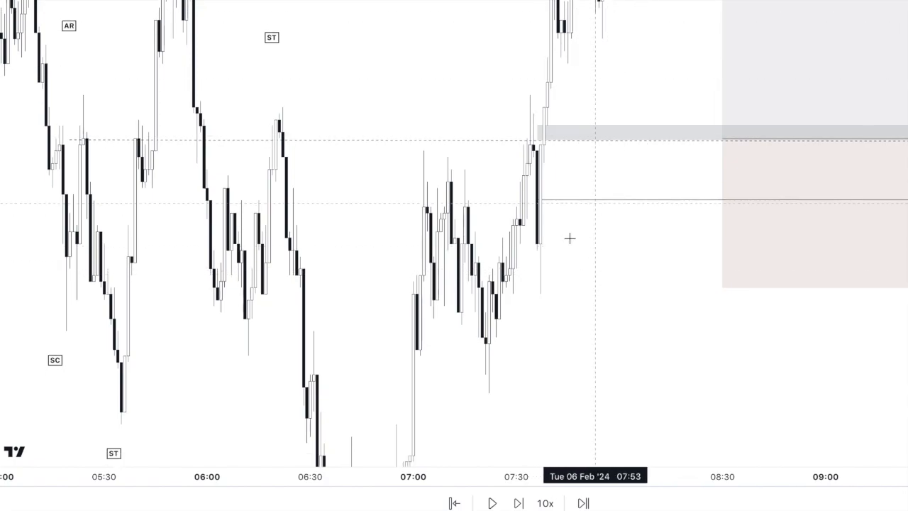
pyautogui.moveTo(392, 423)
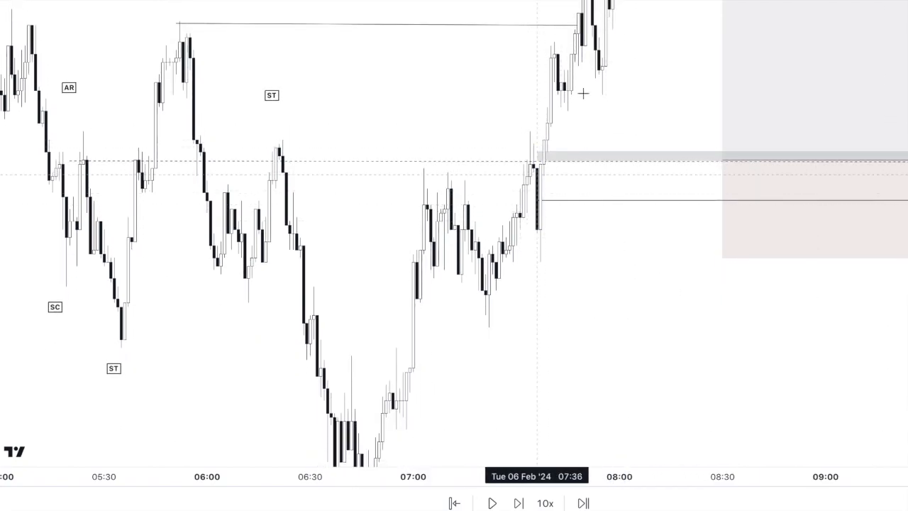
pyautogui.moveTo(643, 250)
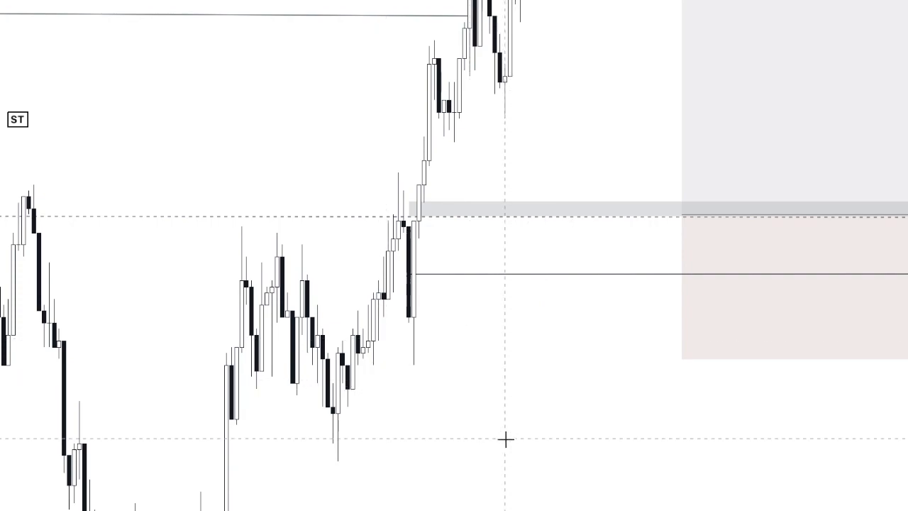
pyautogui.moveTo(426, 254)
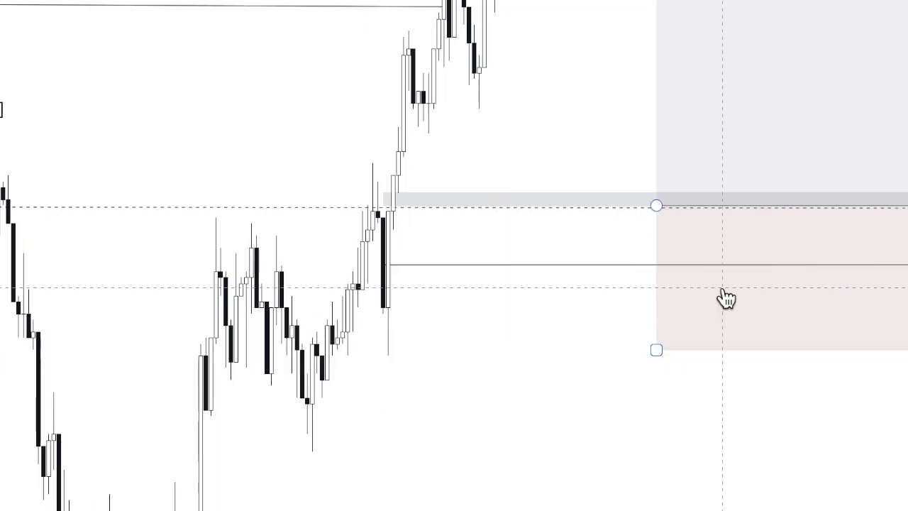
# Step: Select the order block zone and step the replay forward through the retest and rebound
pyautogui.click(656, 206)
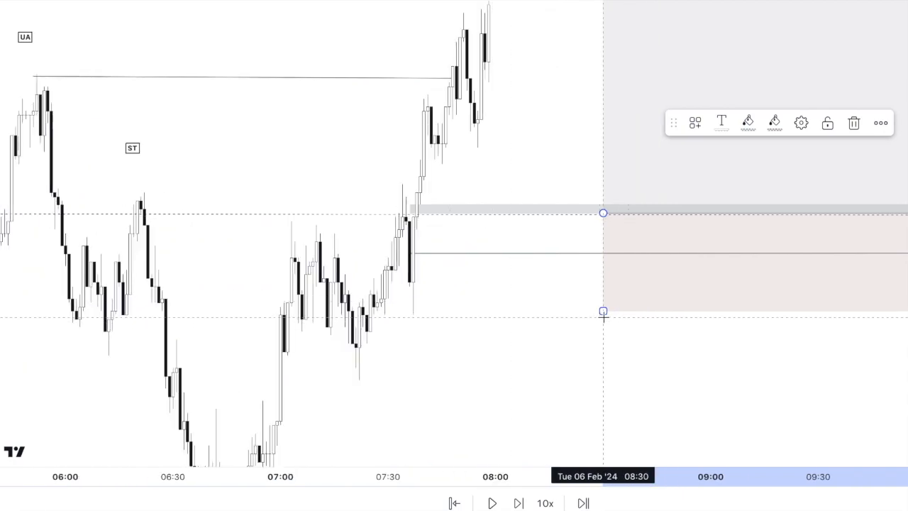
pyautogui.moveTo(414, 321)
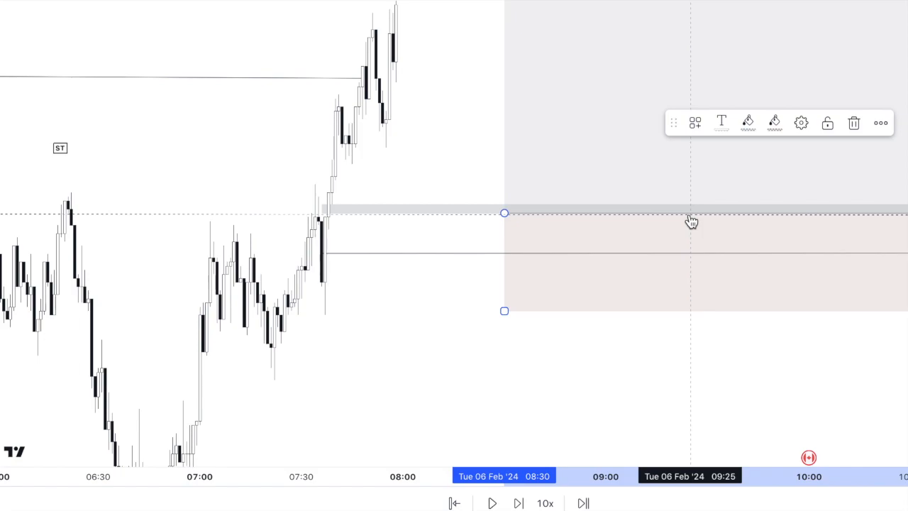
pyautogui.moveTo(391, 315)
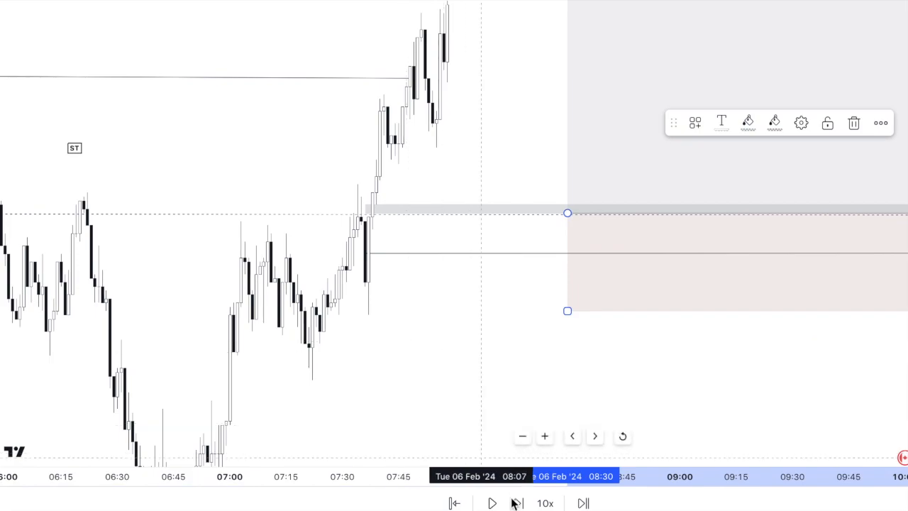
pyautogui.click(492, 503)
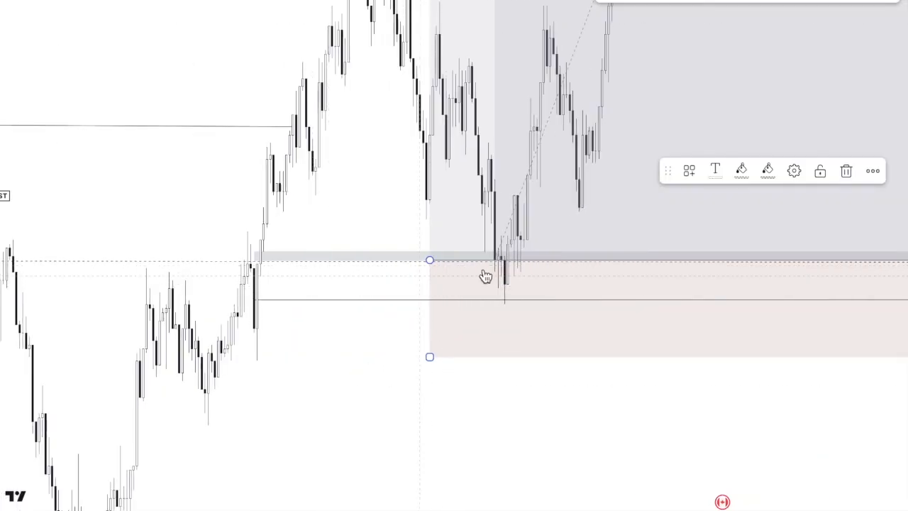
pyautogui.moveTo(446, 171)
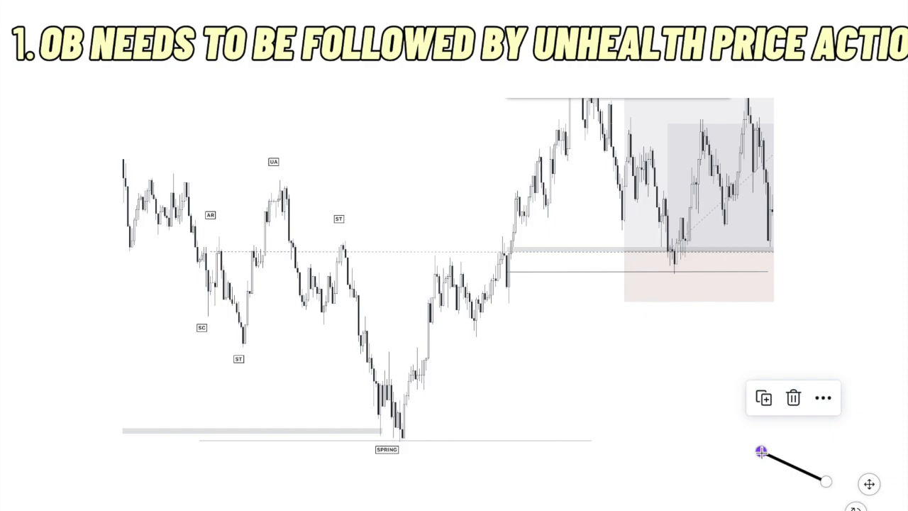
# Step: Reposition the black line's tip from the breakout candle via the spring low to the mid-rally candles
pyautogui.moveTo(761, 452); pyautogui.dragTo(821, 481)
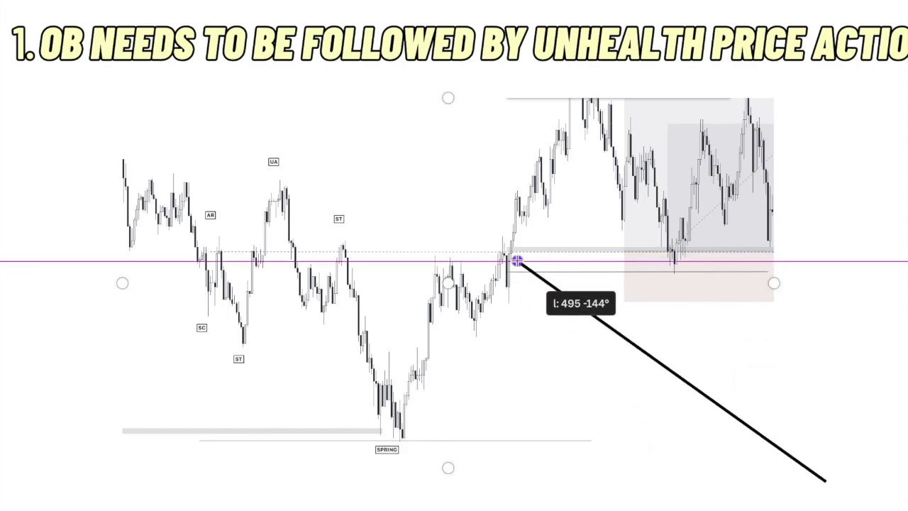
pyautogui.moveTo(514, 261); pyautogui.dragTo(517, 218)
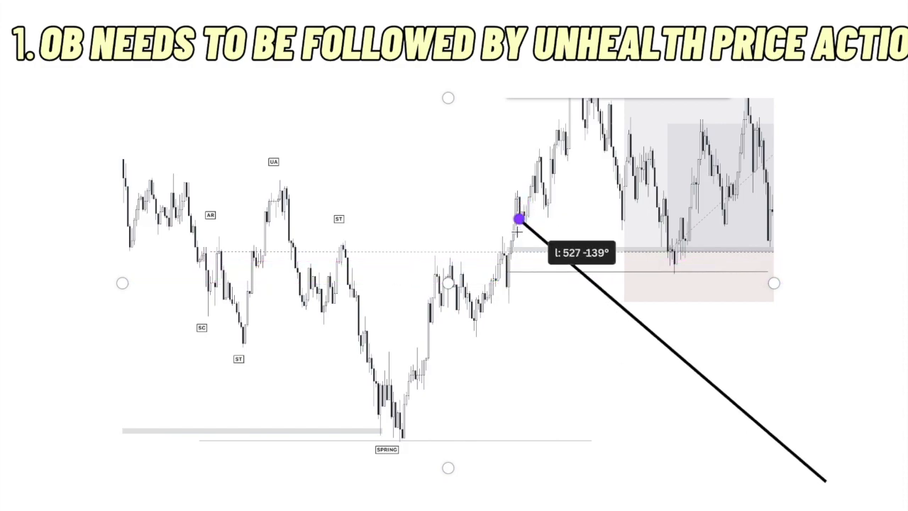
pyautogui.moveTo(518, 220); pyautogui.dragTo(409, 420)
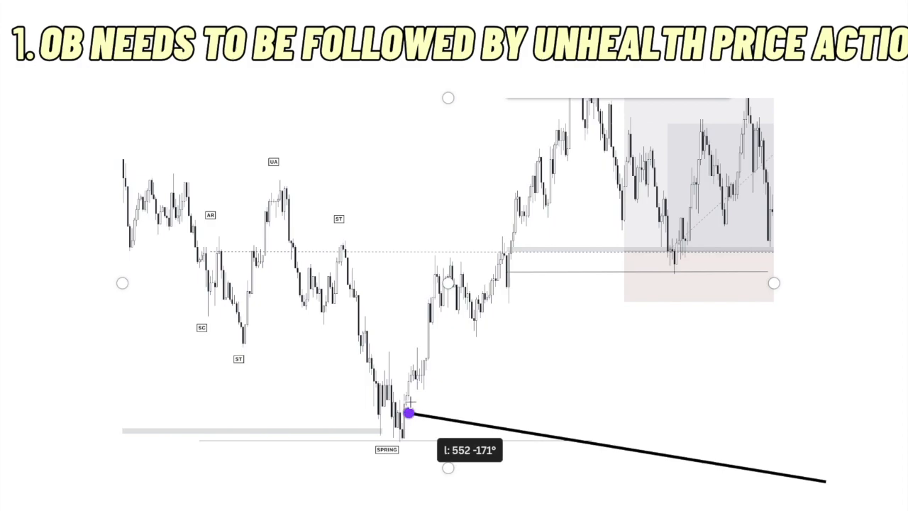
pyautogui.moveTo(408, 413); pyautogui.dragTo(477, 305)
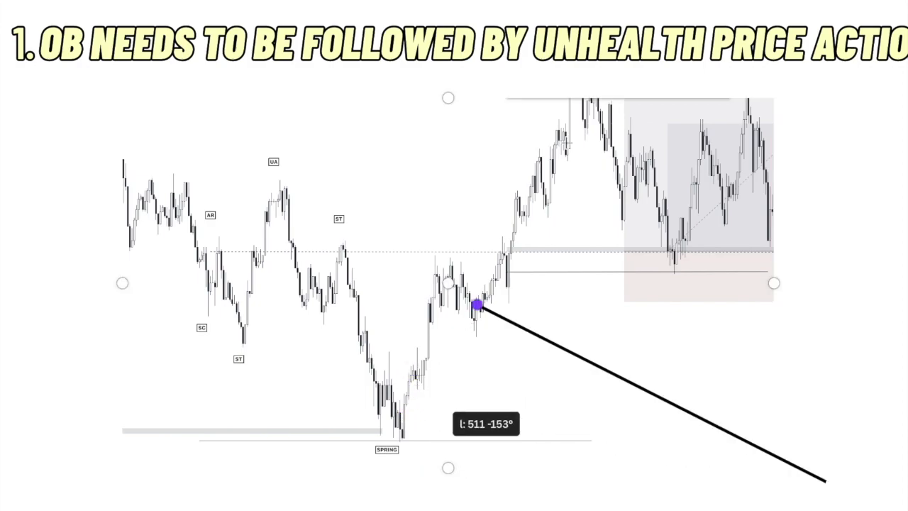
pyautogui.moveTo(477, 305); pyautogui.dragTo(431, 374)
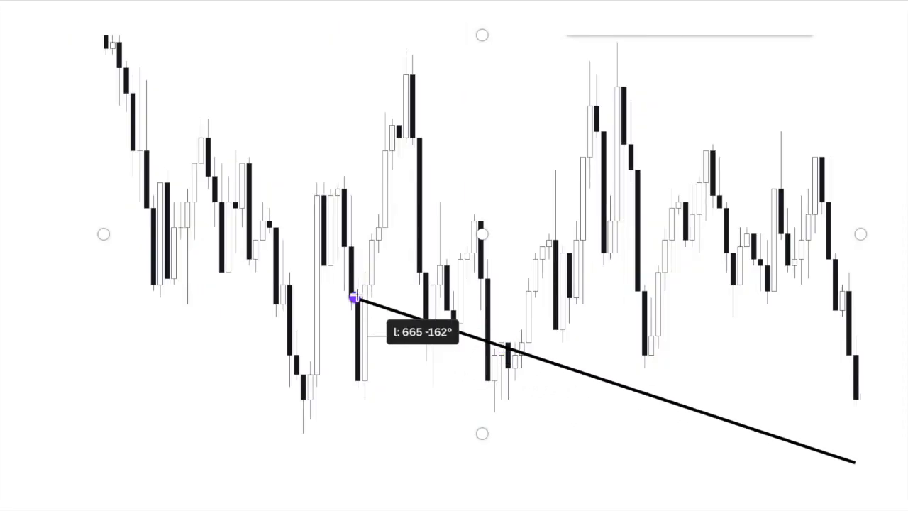
# Step: Move the black line's tip across the tall and drop candles and settle it on the dip low
pyautogui.moveTo(355, 298); pyautogui.dragTo(369, 286)
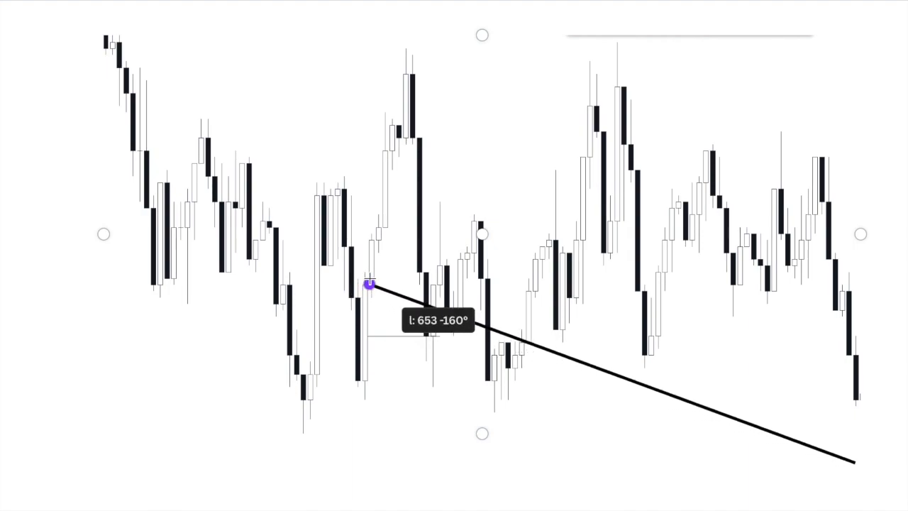
pyautogui.moveTo(372, 285); pyautogui.dragTo(390, 168)
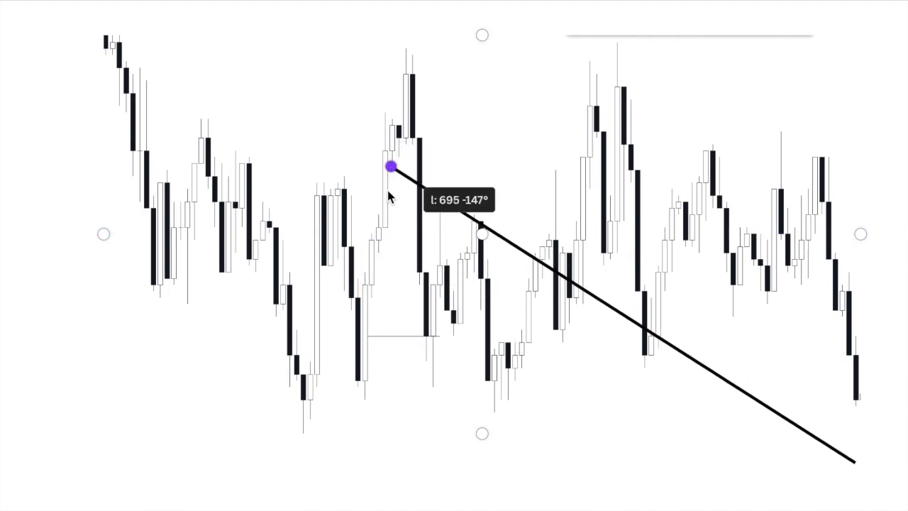
pyautogui.moveTo(390, 167); pyautogui.dragTo(423, 234)
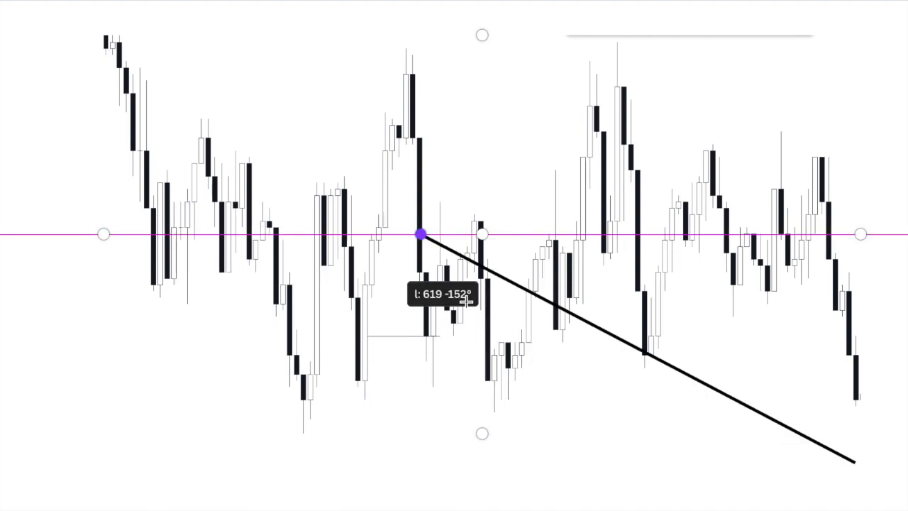
pyautogui.moveTo(423, 234); pyautogui.dragTo(815, 332)
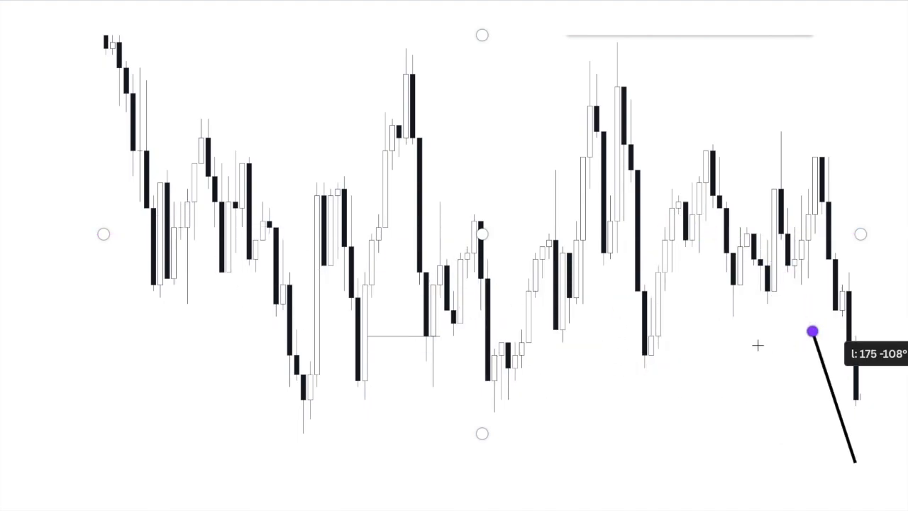
pyautogui.moveTo(814, 332); pyautogui.dragTo(434, 338)
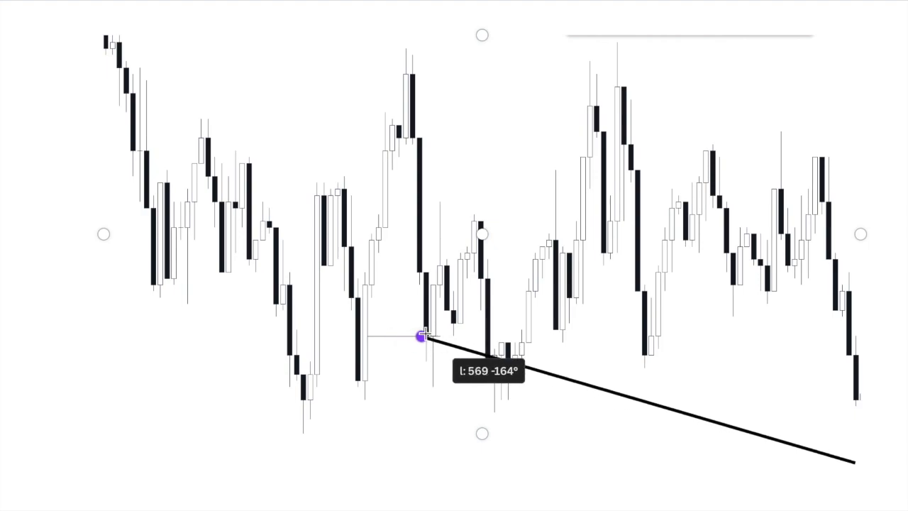
pyautogui.moveTo(420, 338); pyautogui.dragTo(441, 324)
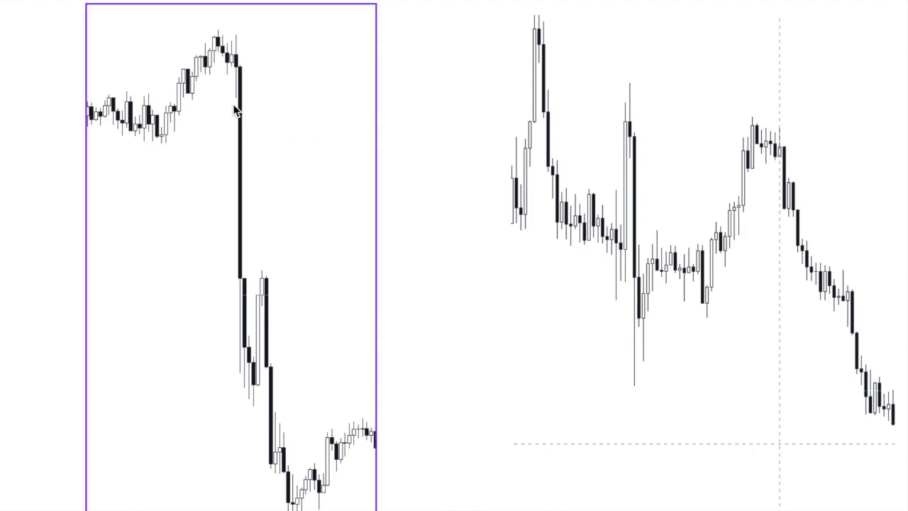
pyautogui.moveTo(164, 126)
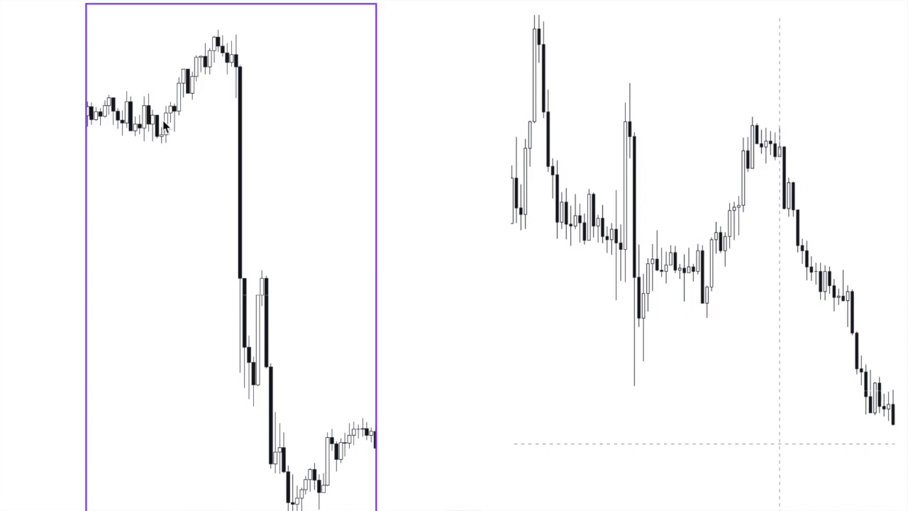
pyautogui.moveTo(130, 124)
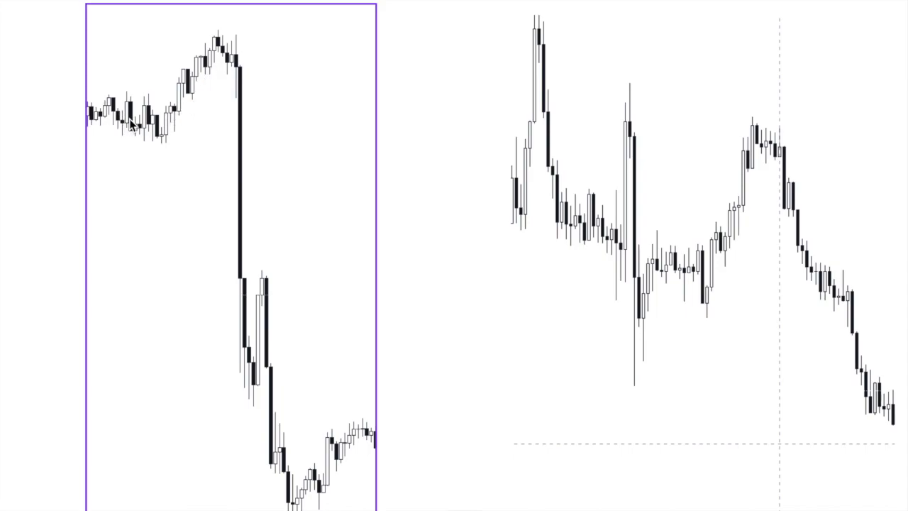
pyautogui.moveTo(170, 119)
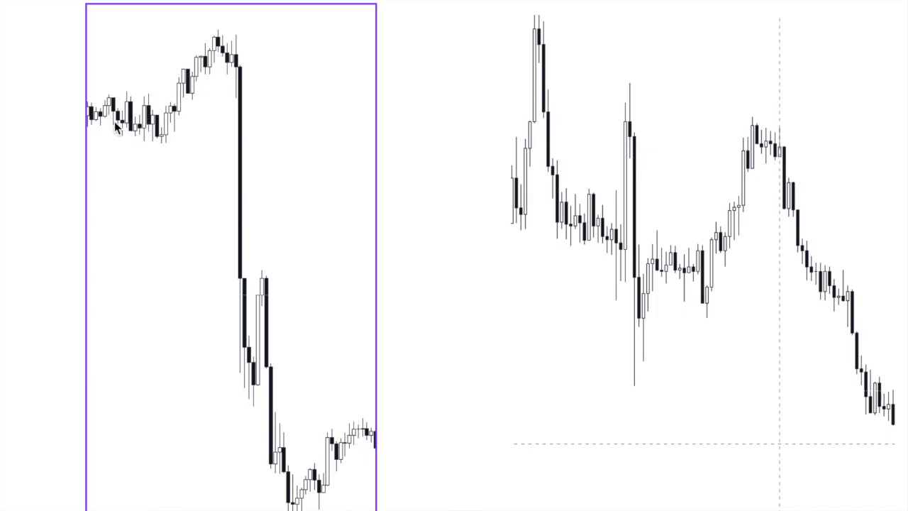
pyautogui.moveTo(259, 369)
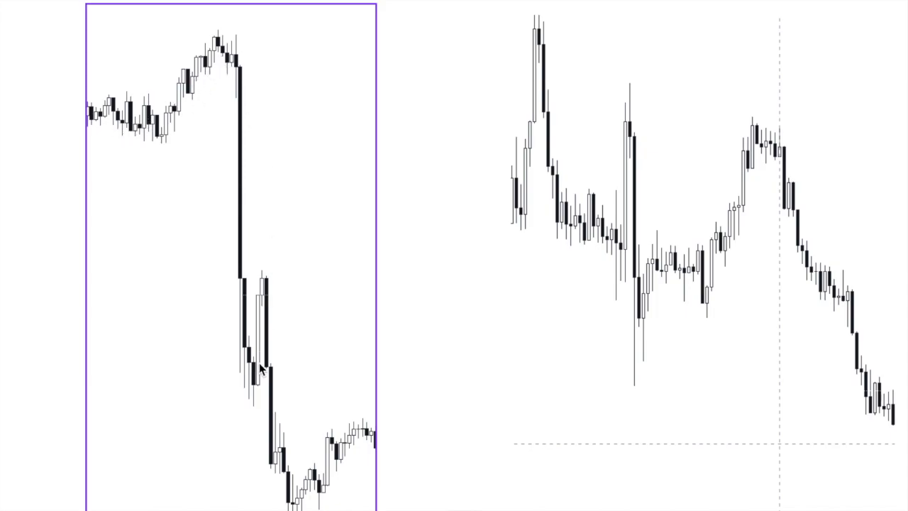
pyautogui.moveTo(181, 97)
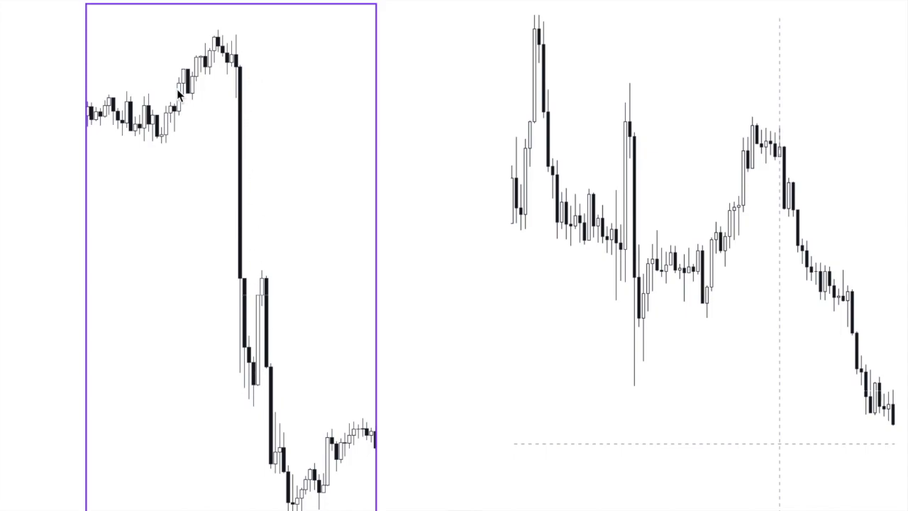
pyautogui.moveTo(241, 81)
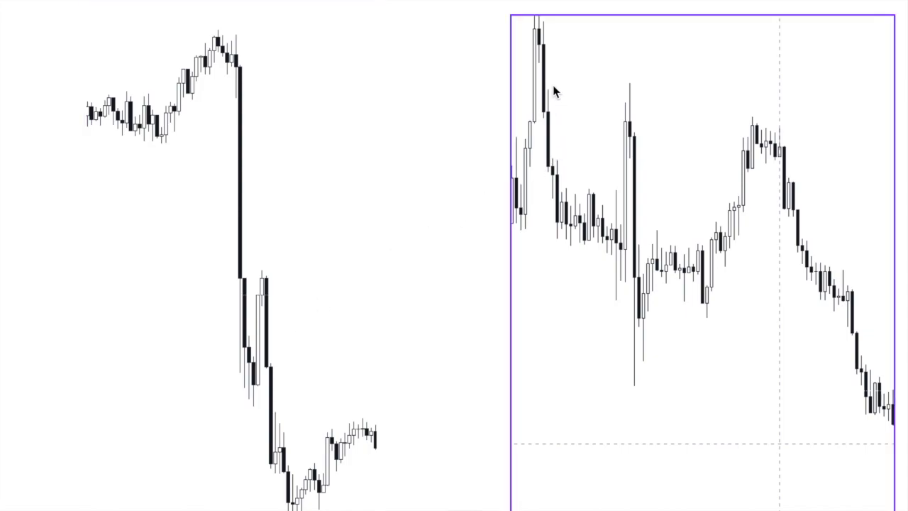
pyautogui.moveTo(573, 159)
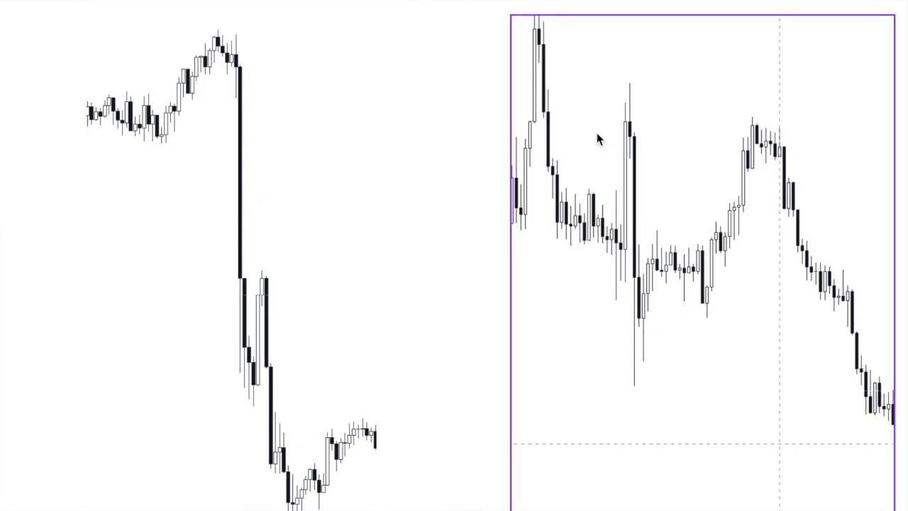
pyautogui.moveTo(755, 126)
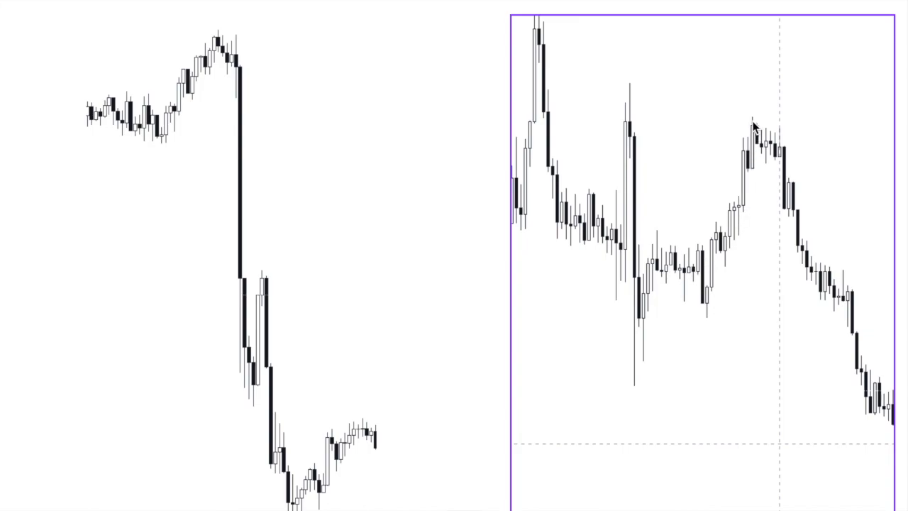
pyautogui.moveTo(755, 249)
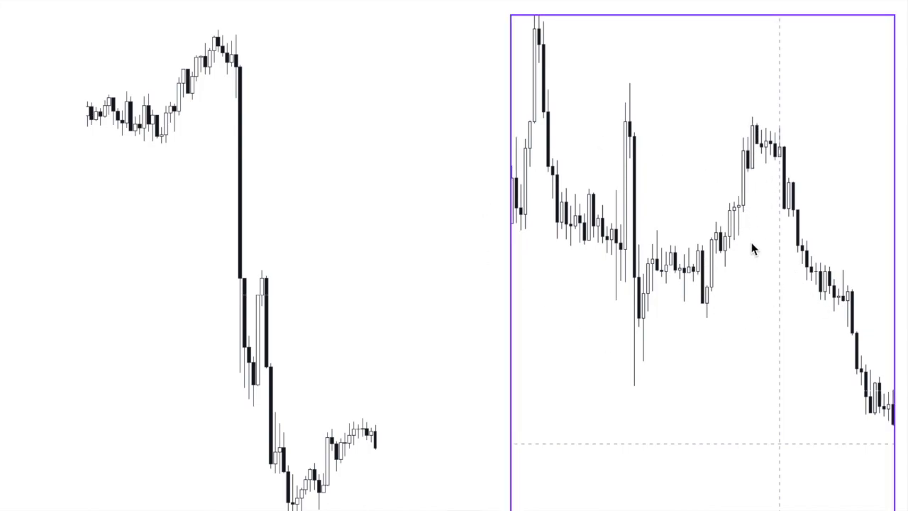
pyautogui.moveTo(882, 207)
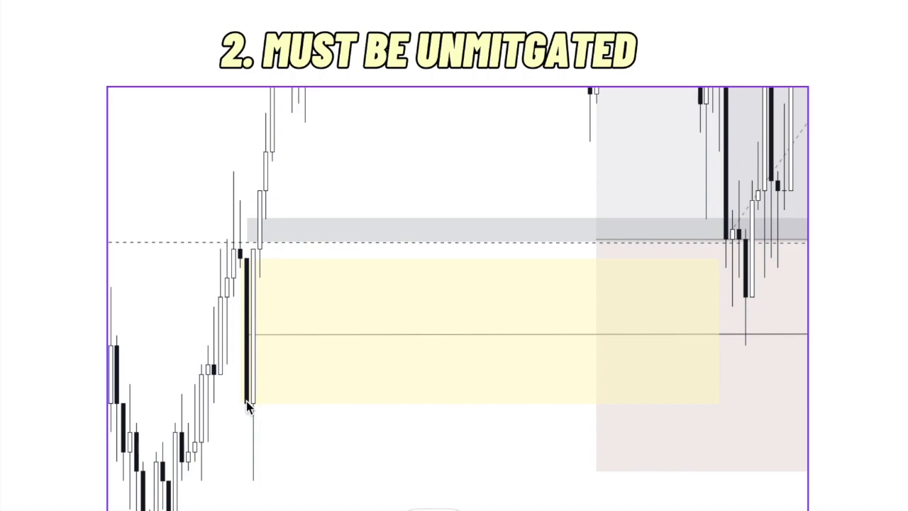
pyautogui.moveTo(254, 255)
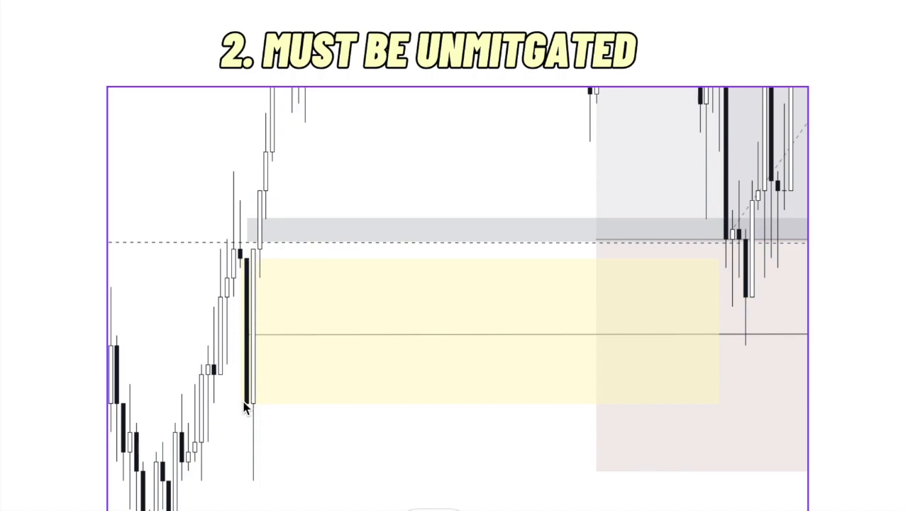
pyautogui.moveTo(248, 263)
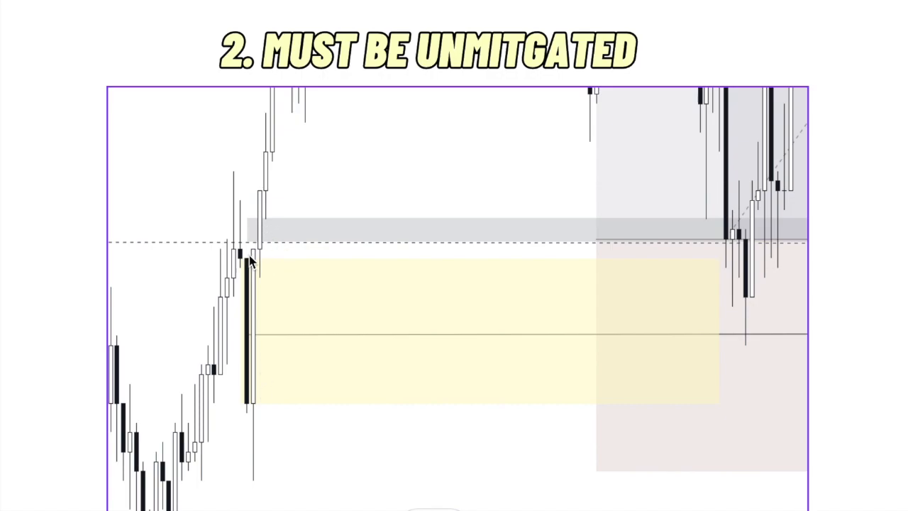
pyautogui.moveTo(253, 276)
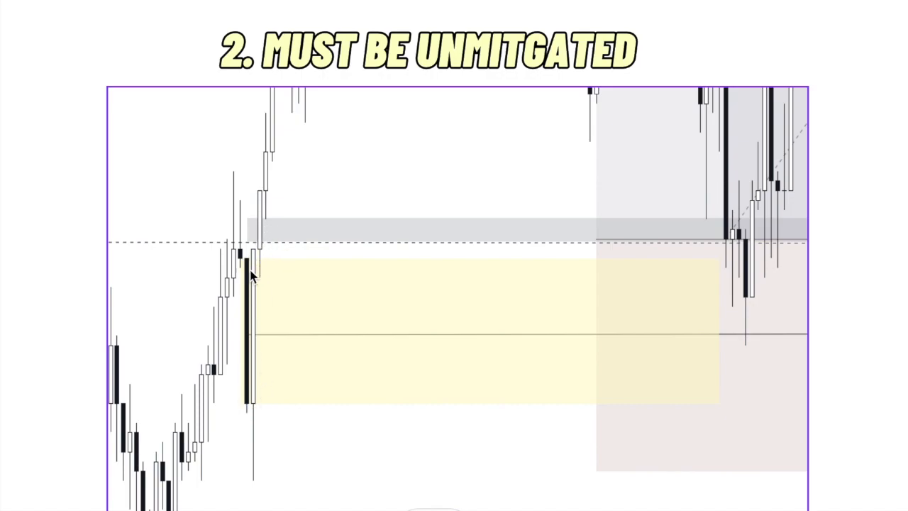
pyautogui.moveTo(248, 269)
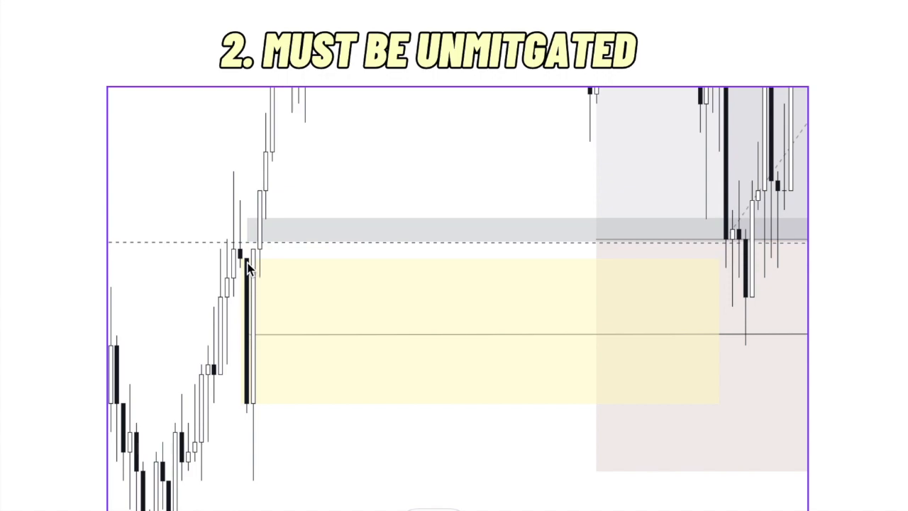
pyautogui.moveTo(248, 284)
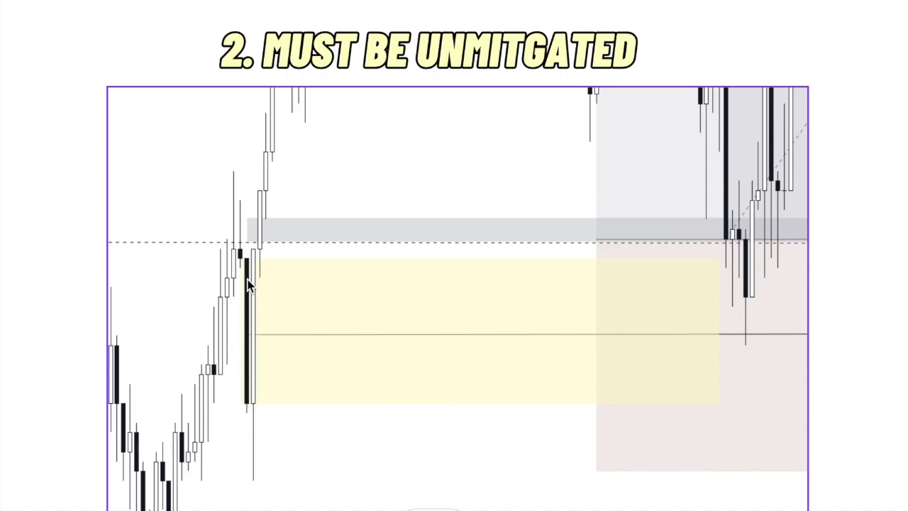
pyautogui.moveTo(250, 253)
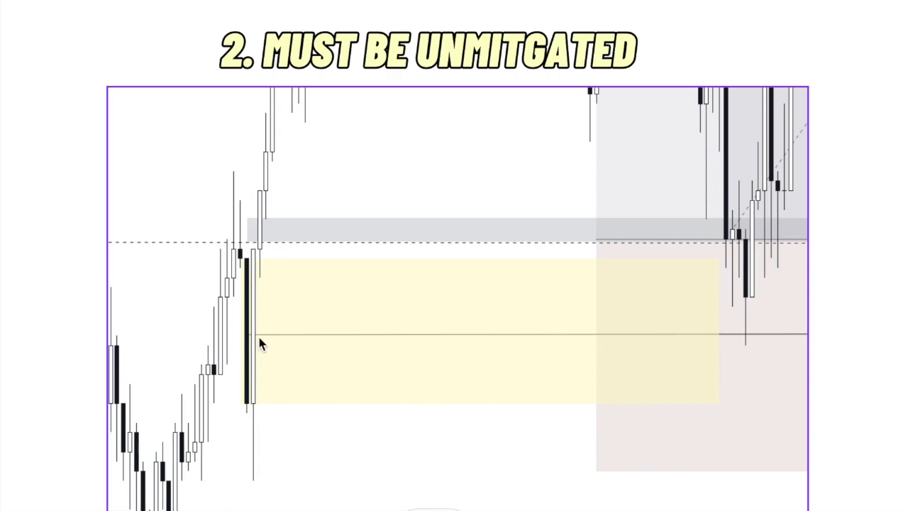
pyautogui.moveTo(253, 324)
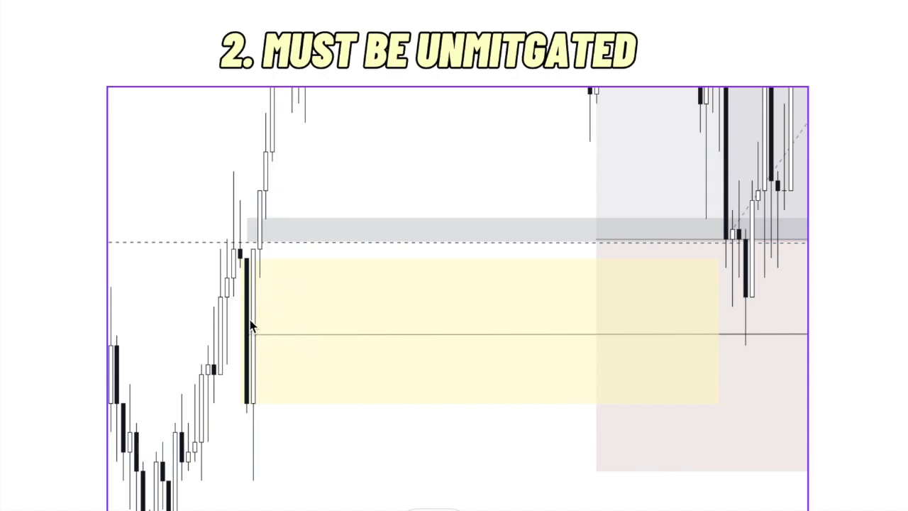
pyautogui.moveTo(348, 164)
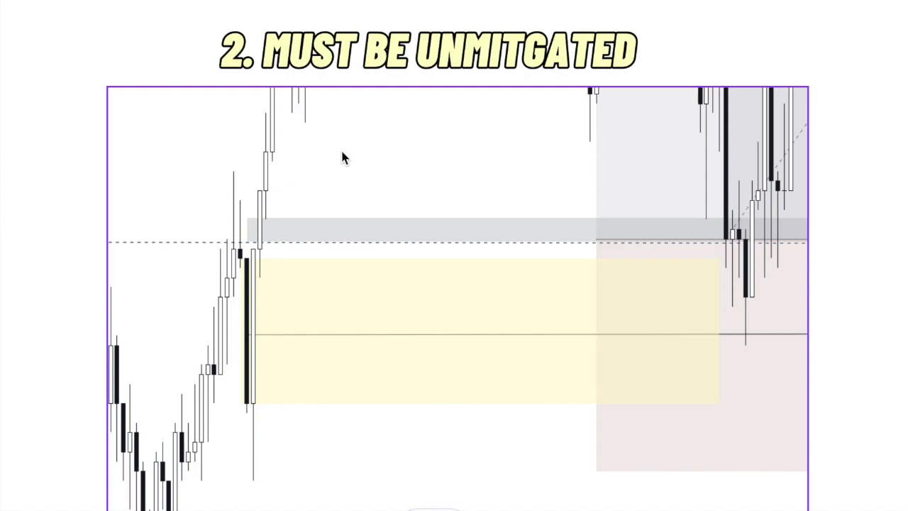
pyautogui.moveTo(309, 319)
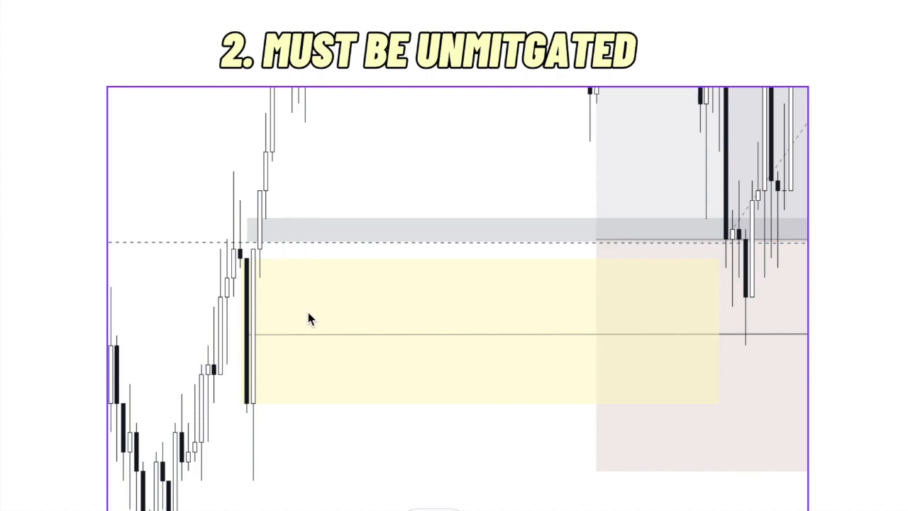
pyautogui.moveTo(252, 268)
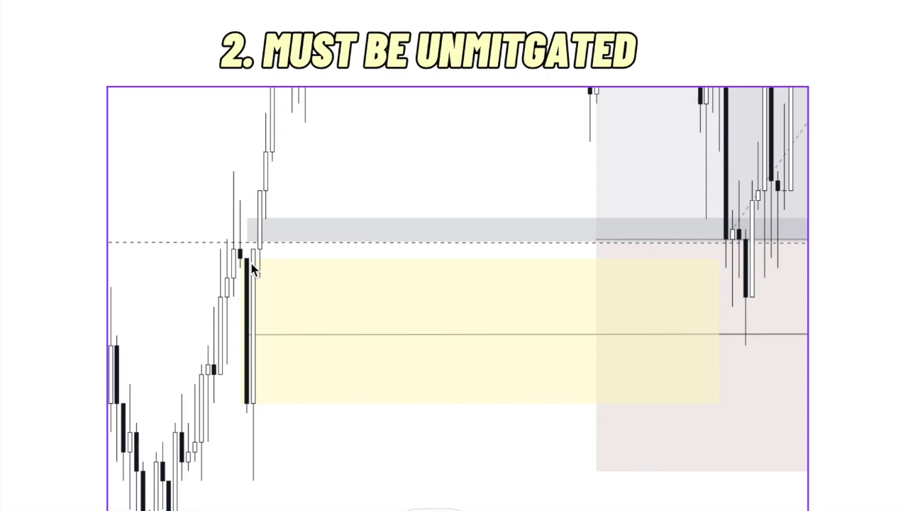
pyautogui.moveTo(256, 410)
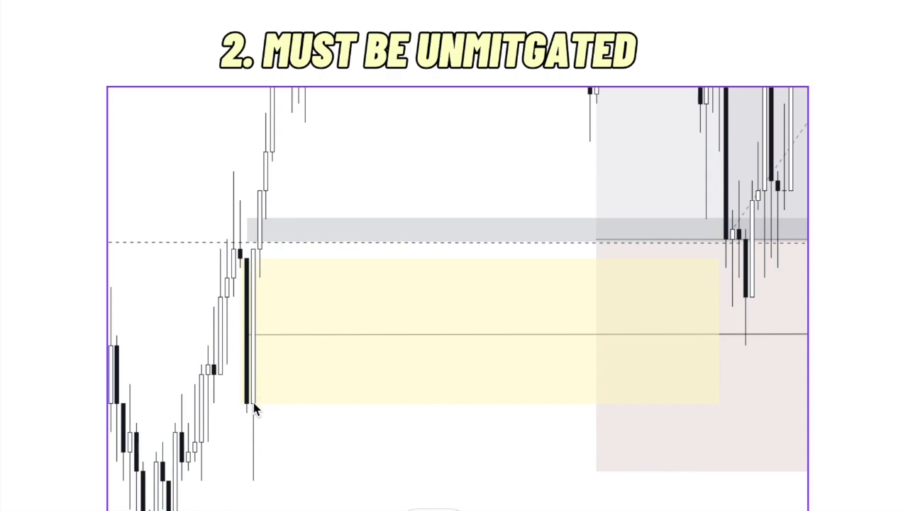
pyautogui.moveTo(694, 403)
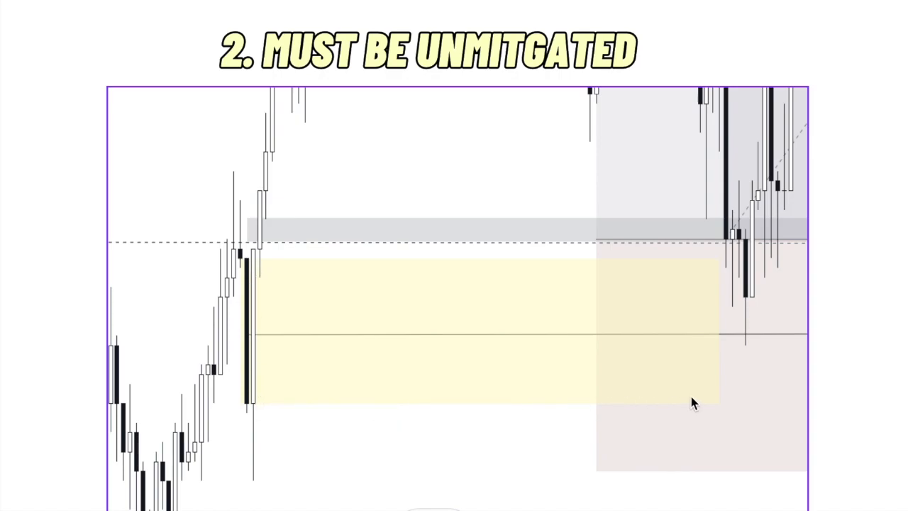
pyautogui.moveTo(257, 264)
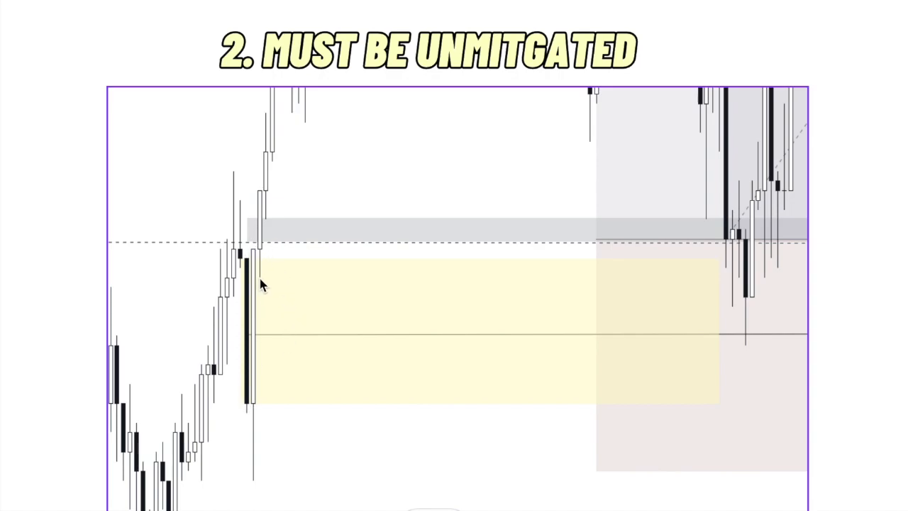
pyautogui.moveTo(249, 258)
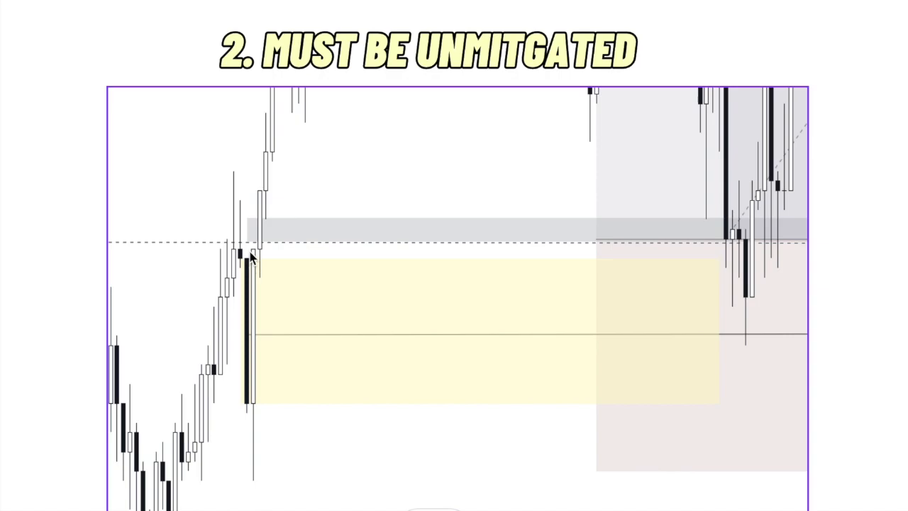
pyautogui.moveTo(250, 267)
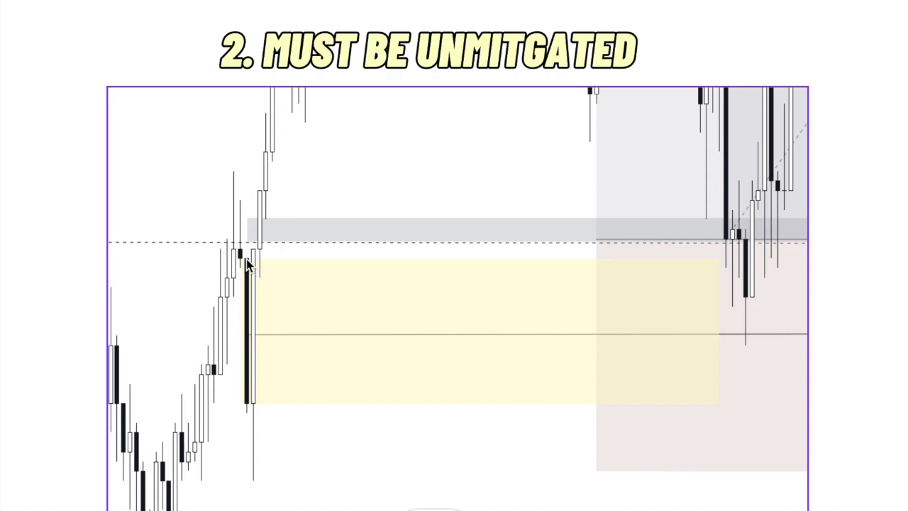
pyautogui.moveTo(262, 278)
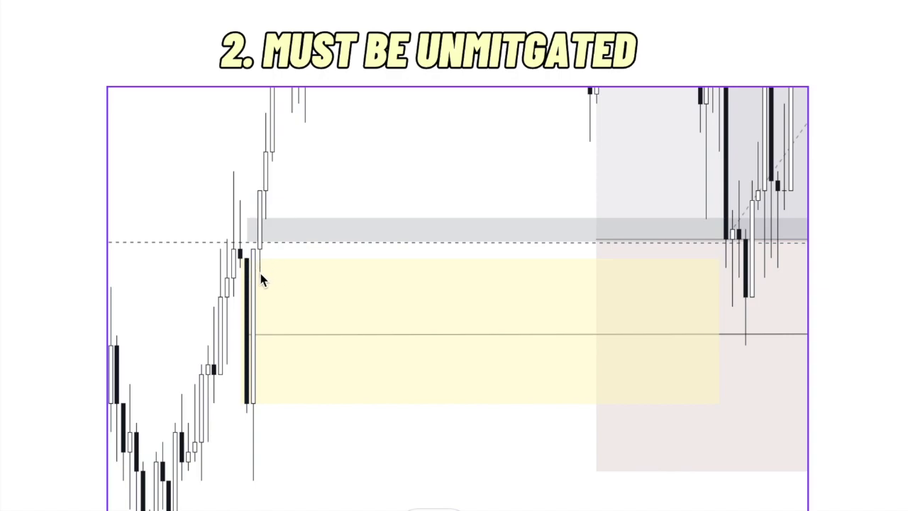
pyautogui.moveTo(261, 301)
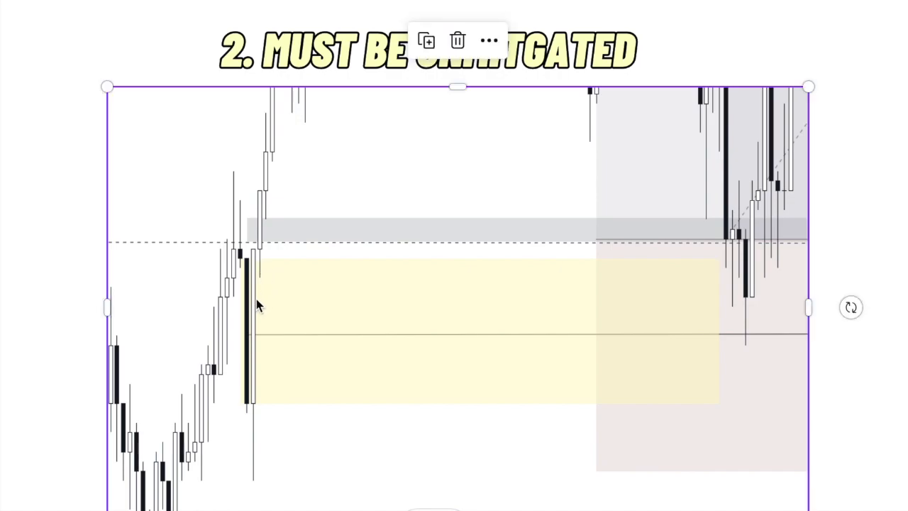
pyautogui.moveTo(304, 249)
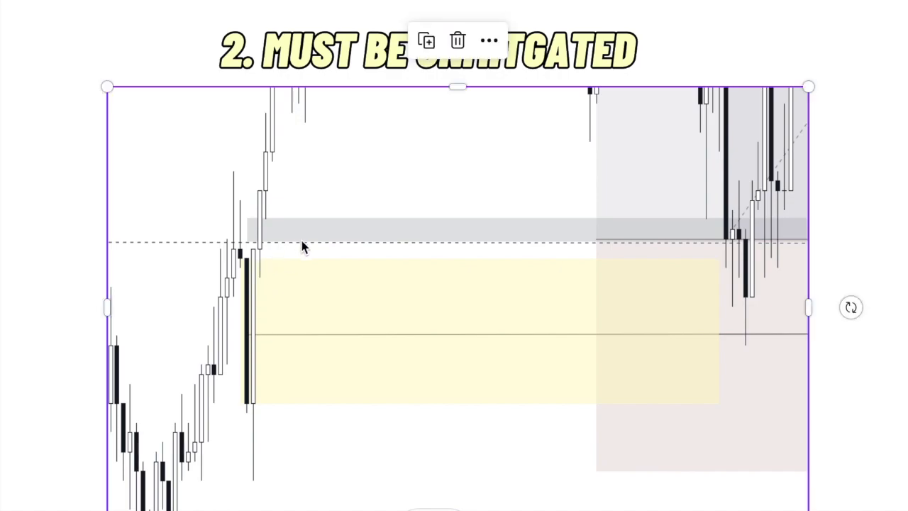
pyautogui.moveTo(455, 259)
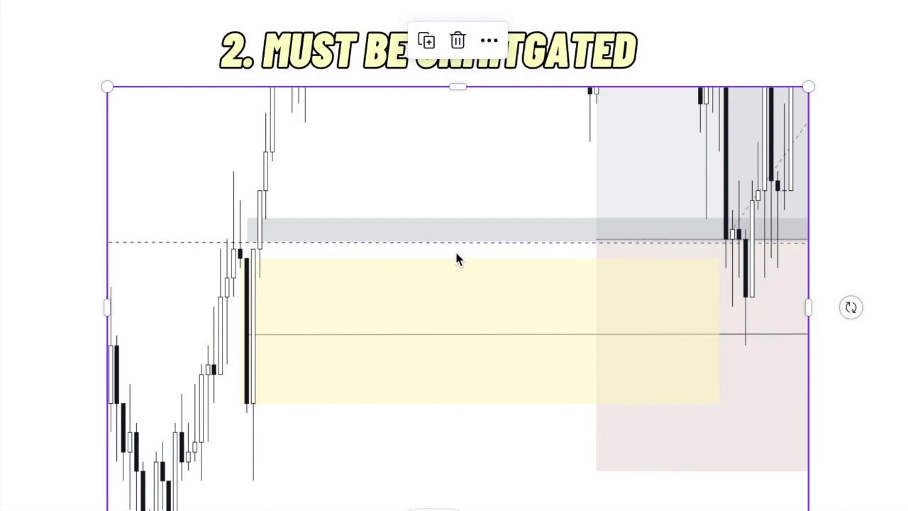
pyautogui.moveTo(343, 298)
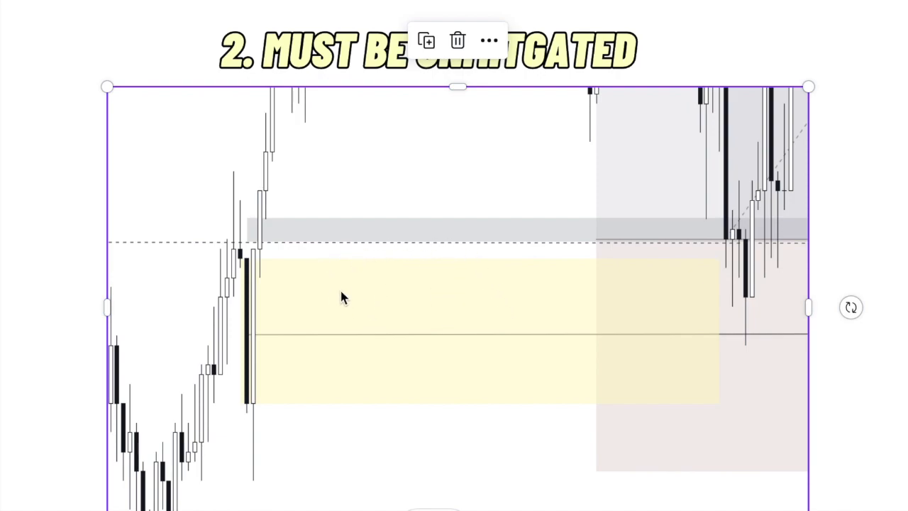
pyautogui.moveTo(281, 286)
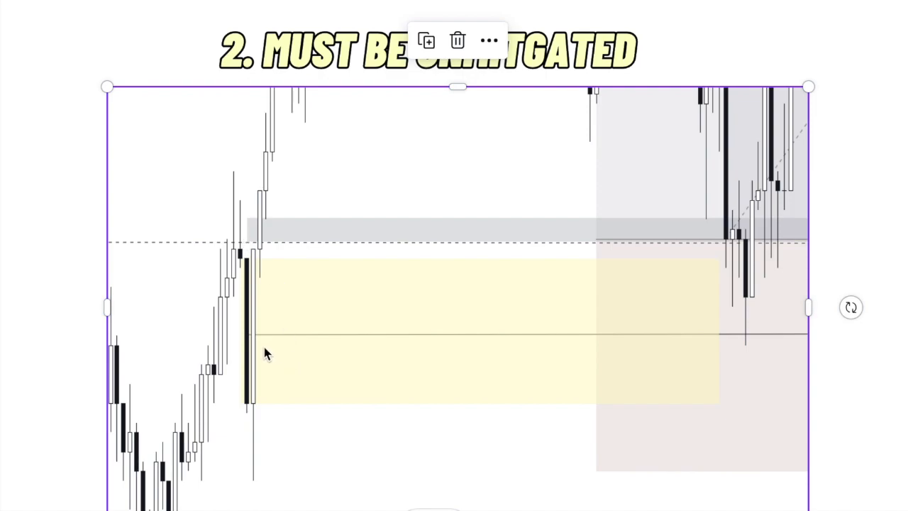
pyautogui.moveTo(746, 225)
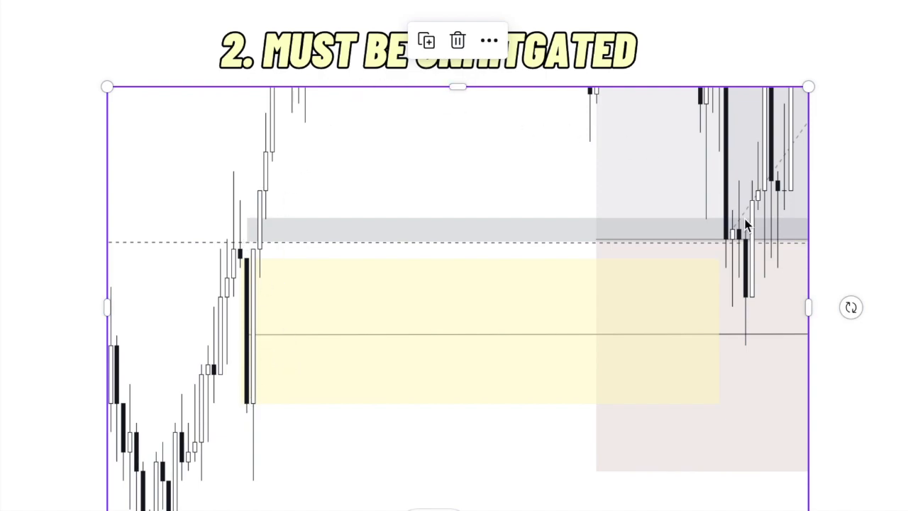
pyautogui.moveTo(338, 349)
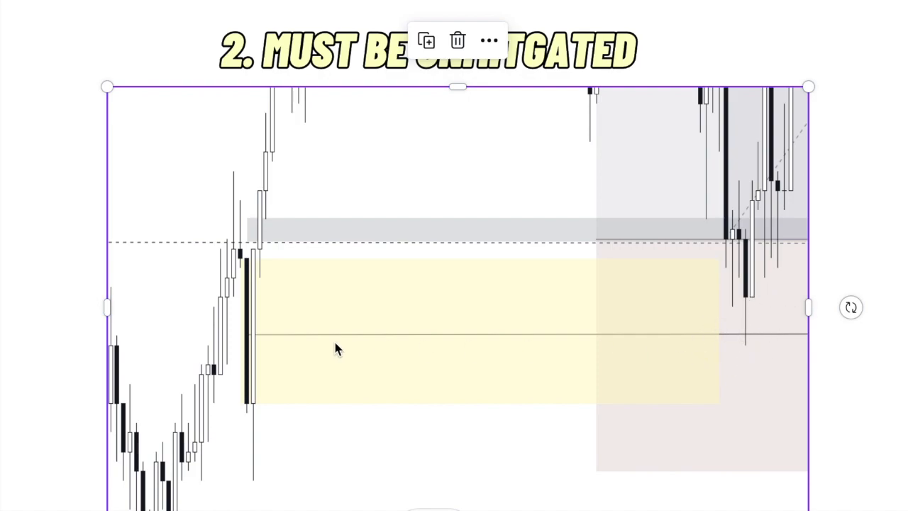
pyautogui.moveTo(386, 206)
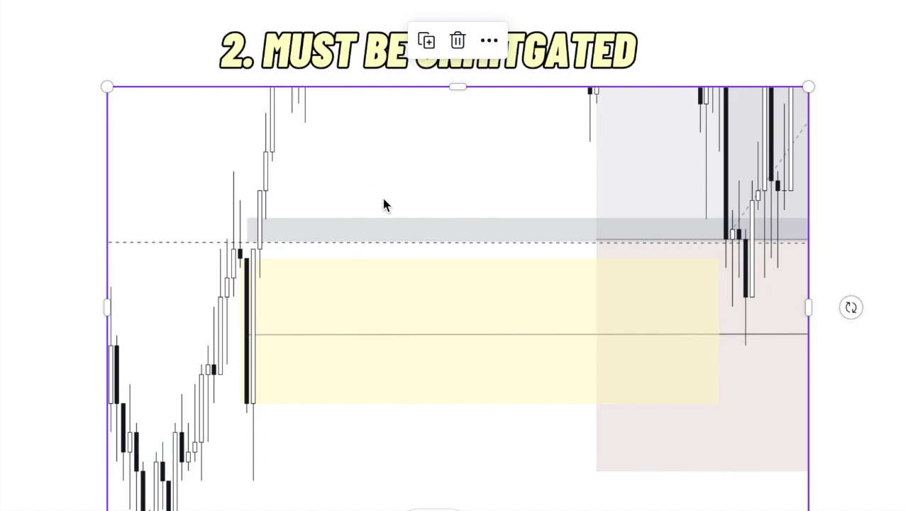
pyautogui.moveTo(467, 258)
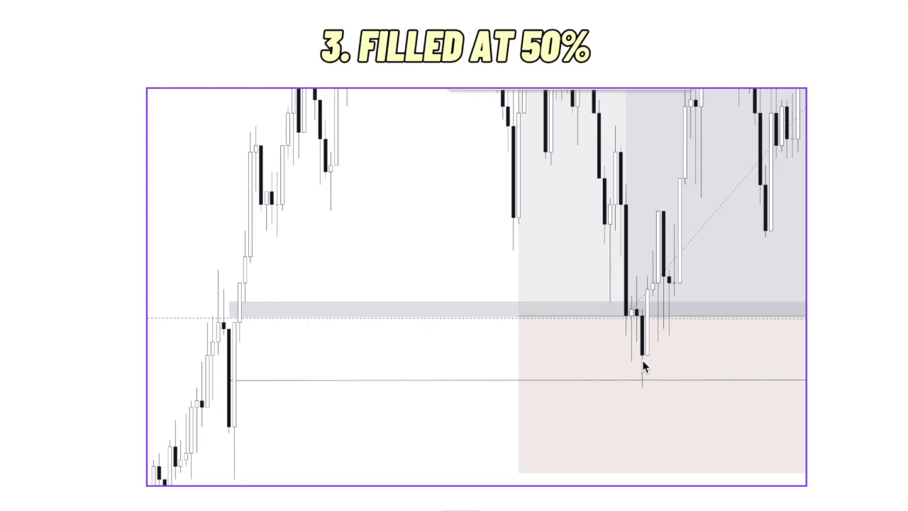
pyautogui.moveTo(608, 386)
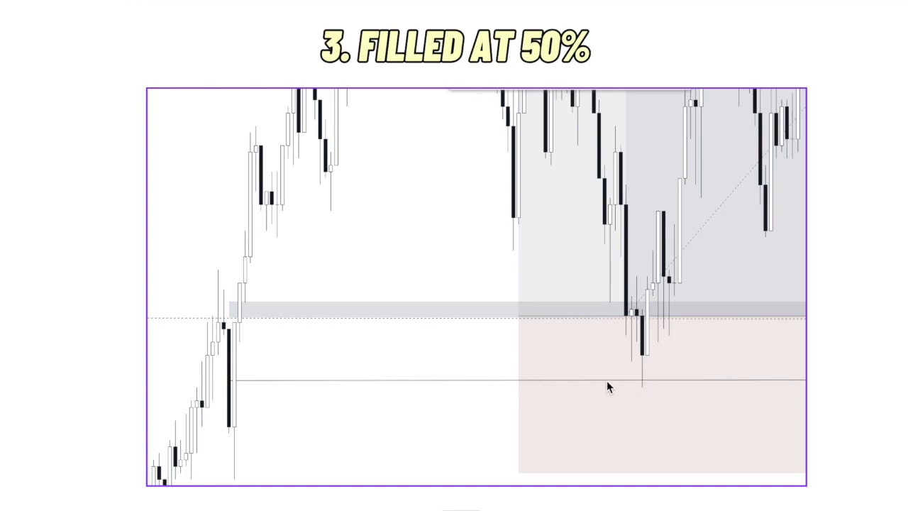
pyautogui.moveTo(234, 423)
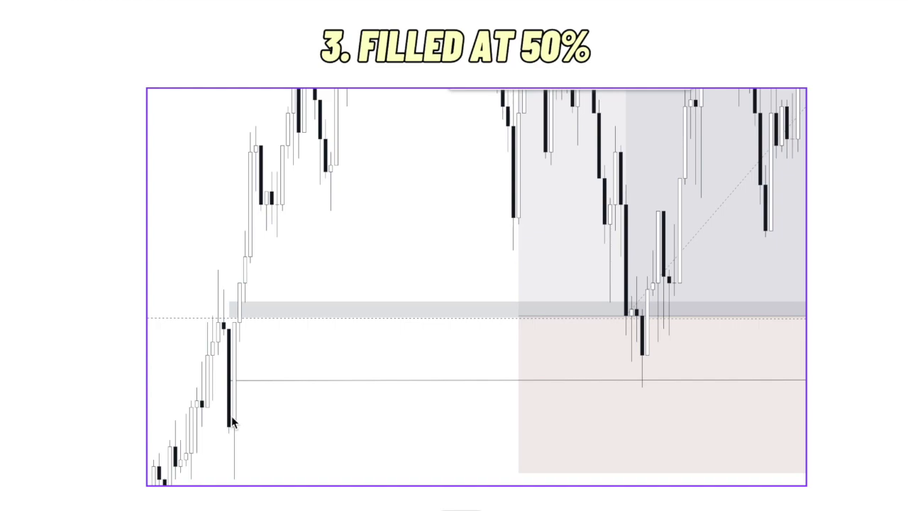
pyautogui.moveTo(256, 341)
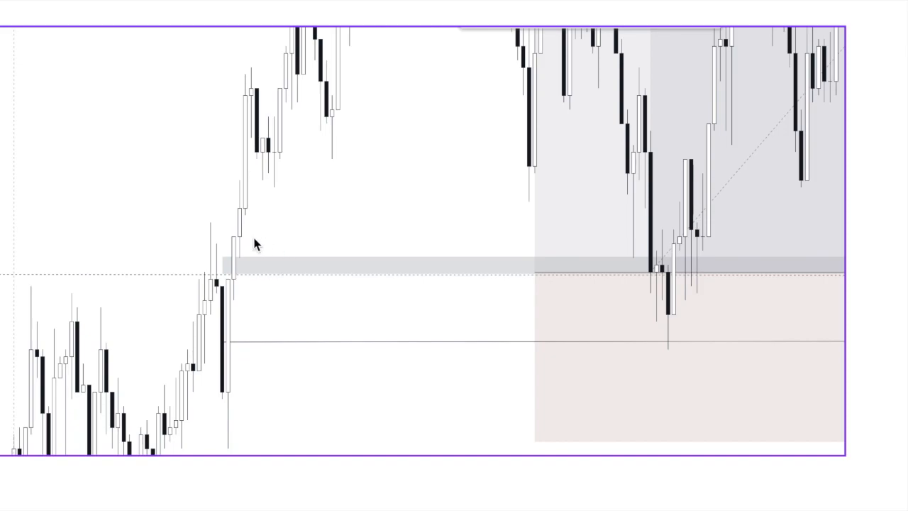
pyautogui.moveTo(224, 265)
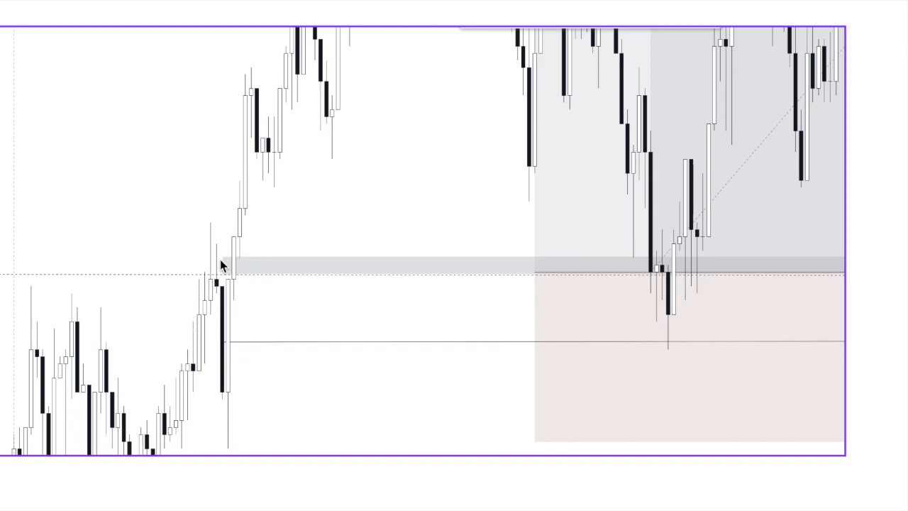
pyautogui.moveTo(218, 382)
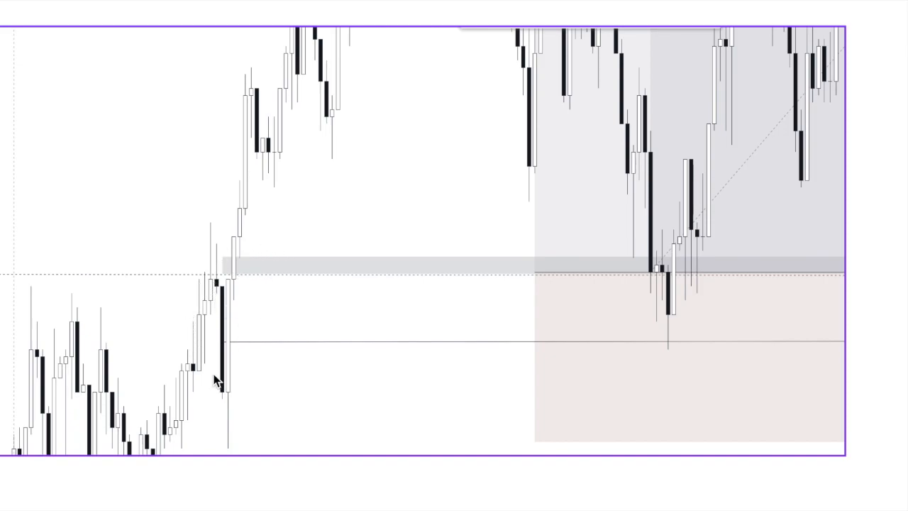
pyautogui.moveTo(274, 260)
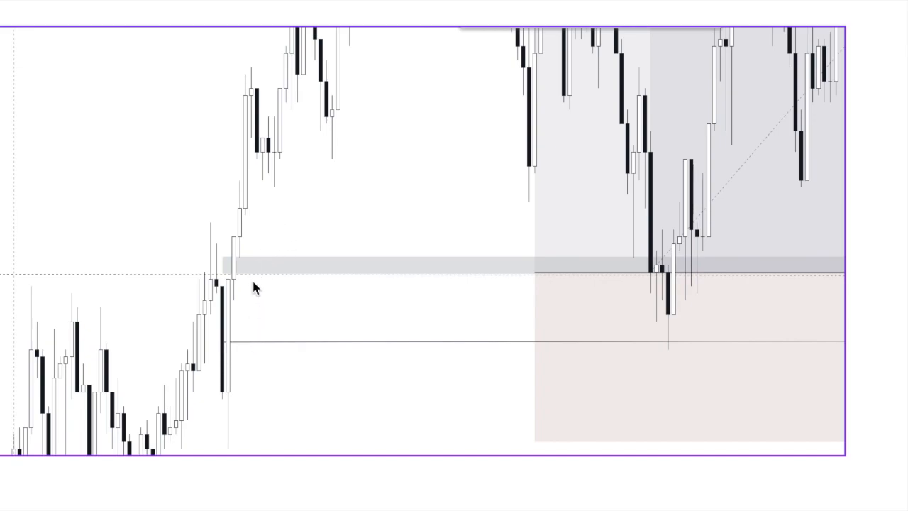
pyautogui.moveTo(240, 263)
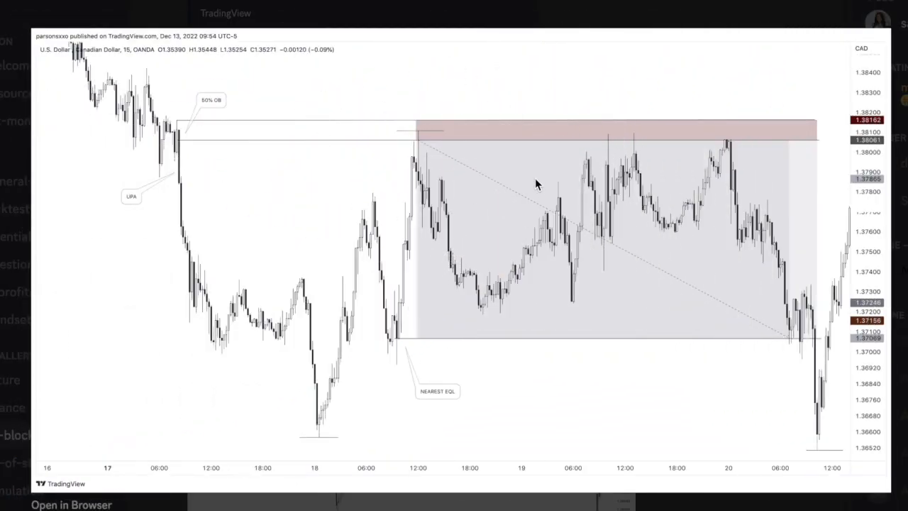
pyautogui.moveTo(517, 91)
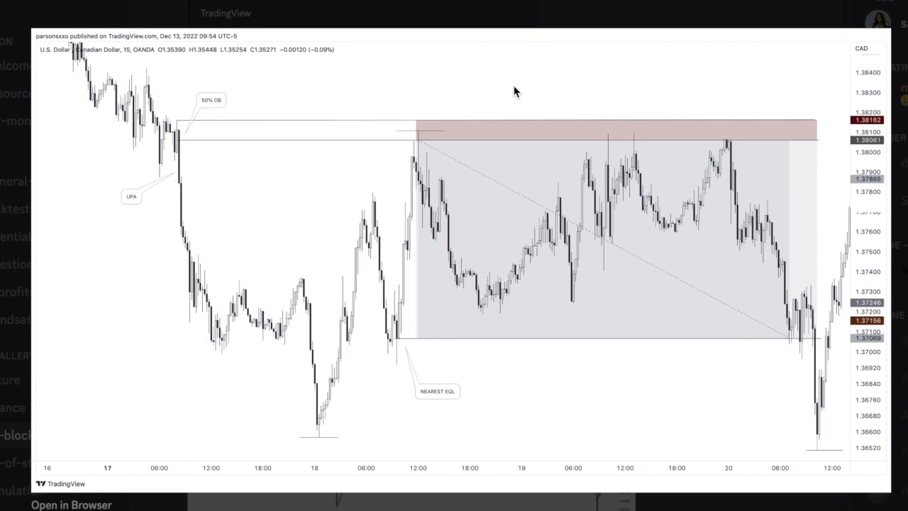
pyautogui.moveTo(264, 128)
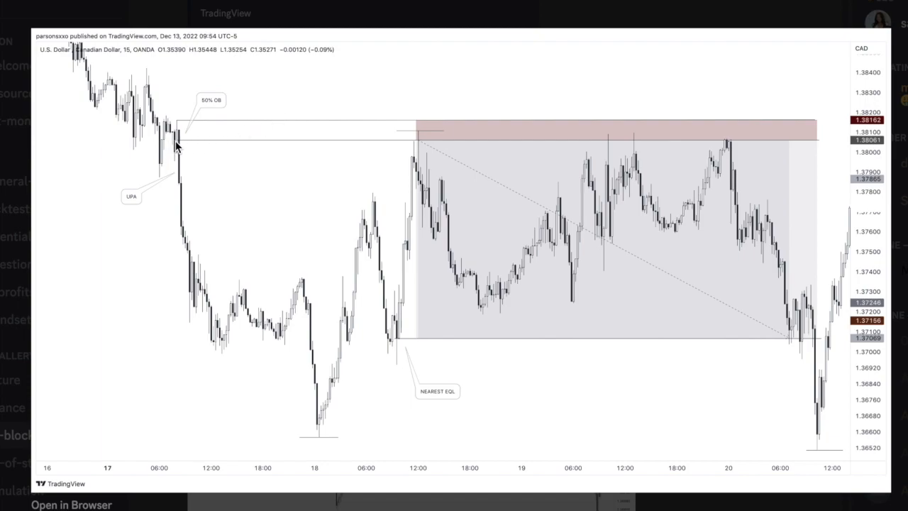
pyautogui.moveTo(174, 145)
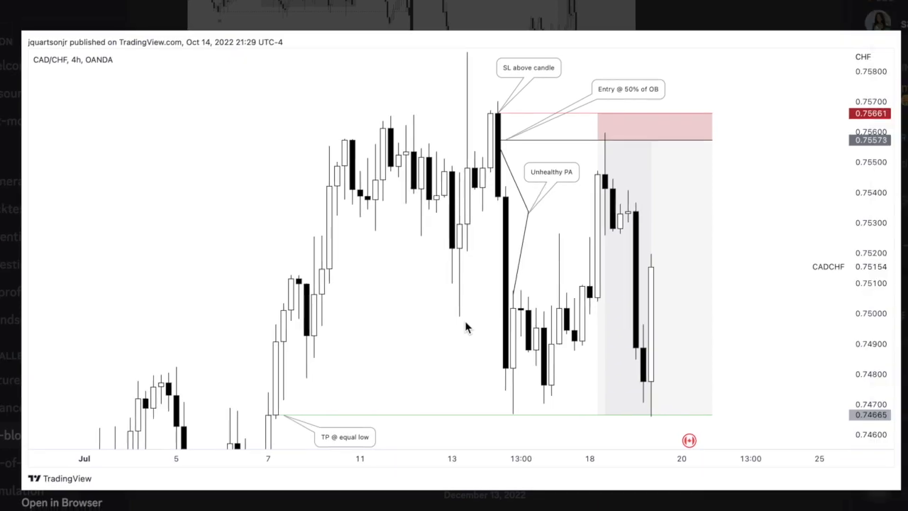
pyautogui.moveTo(499, 201)
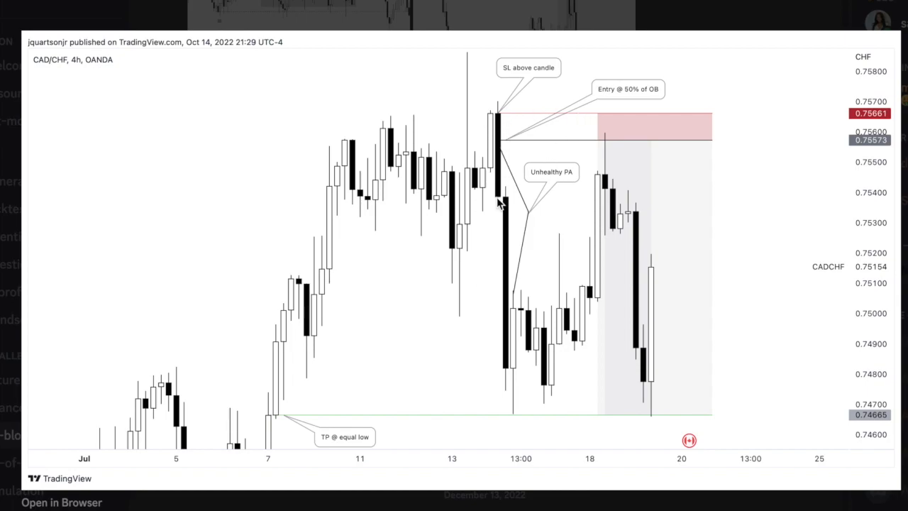
pyautogui.moveTo(495, 149)
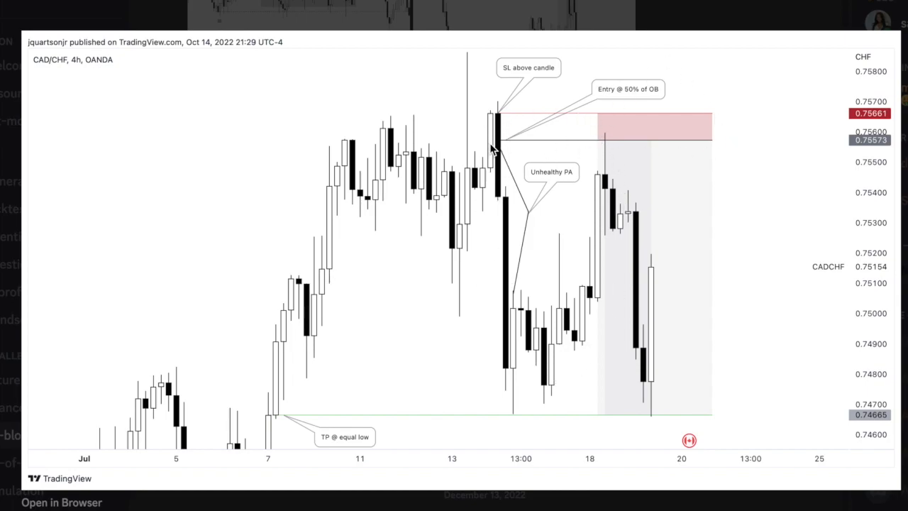
pyautogui.moveTo(517, 389)
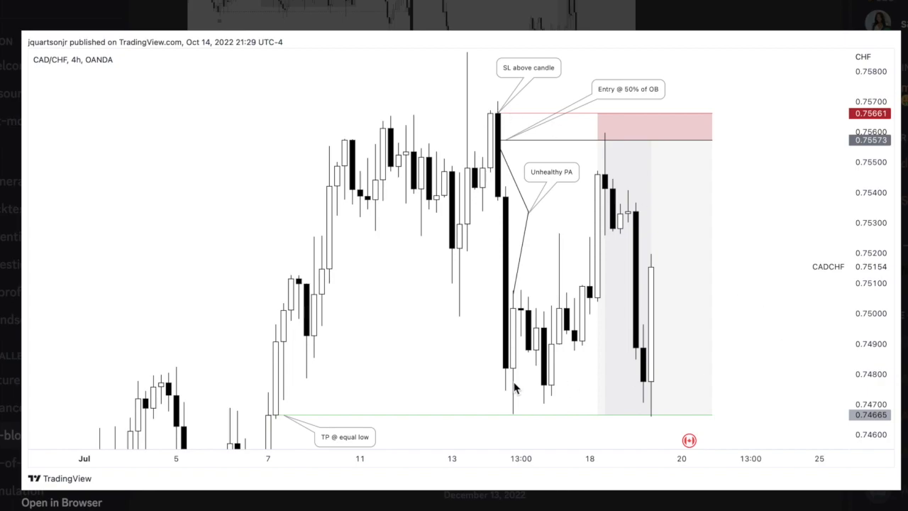
pyautogui.moveTo(879, 151)
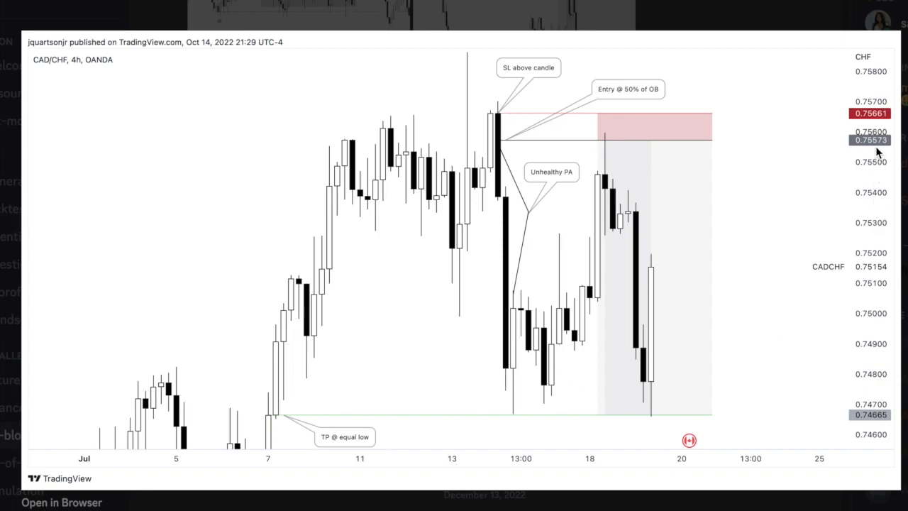
pyautogui.moveTo(384, 357)
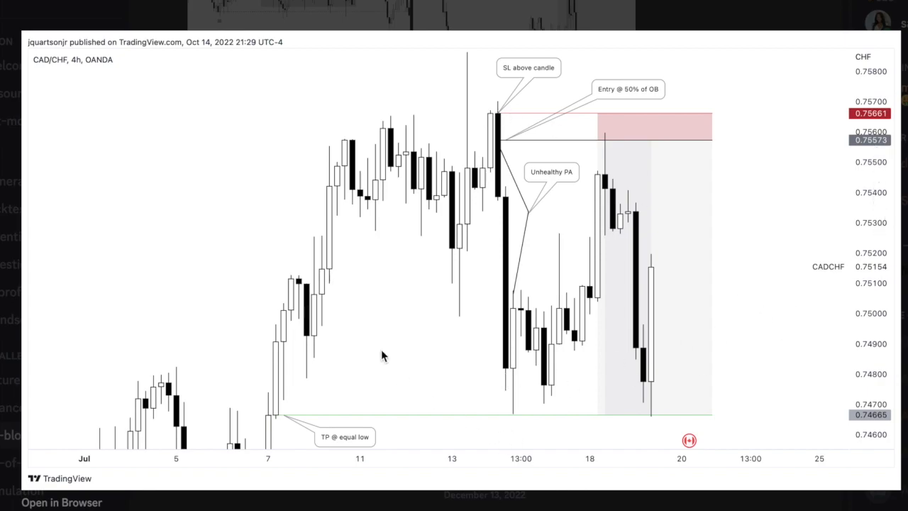
pyautogui.moveTo(534, 454)
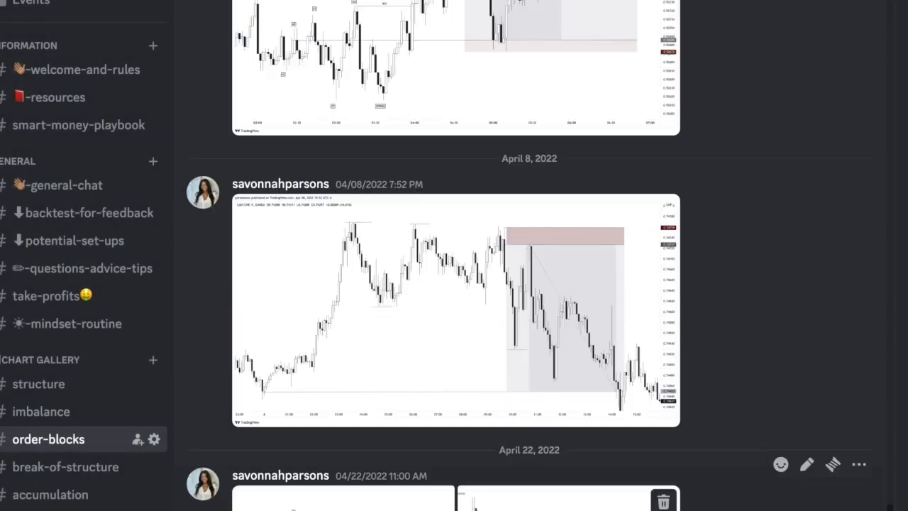
# Step: Scroll through the #order-blocks channel's chart gallery posts
pyautogui.scroll(3)
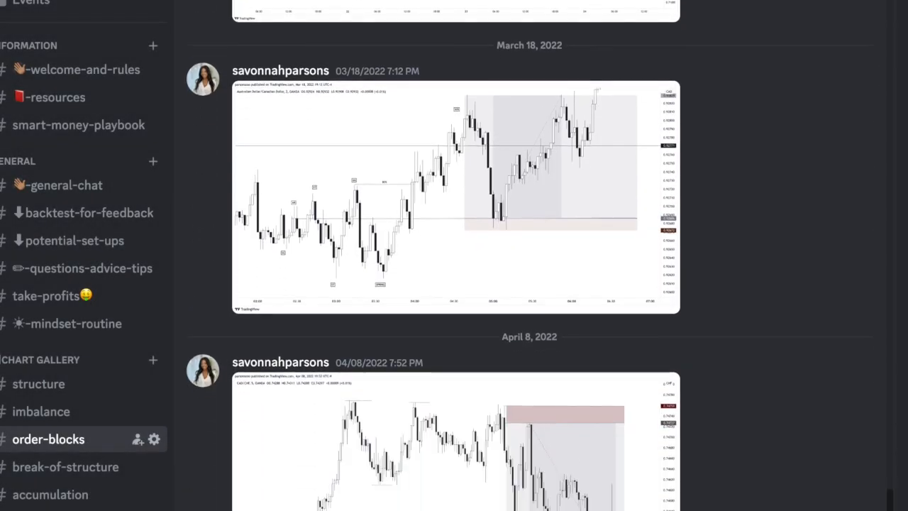
pyautogui.scroll(-3)
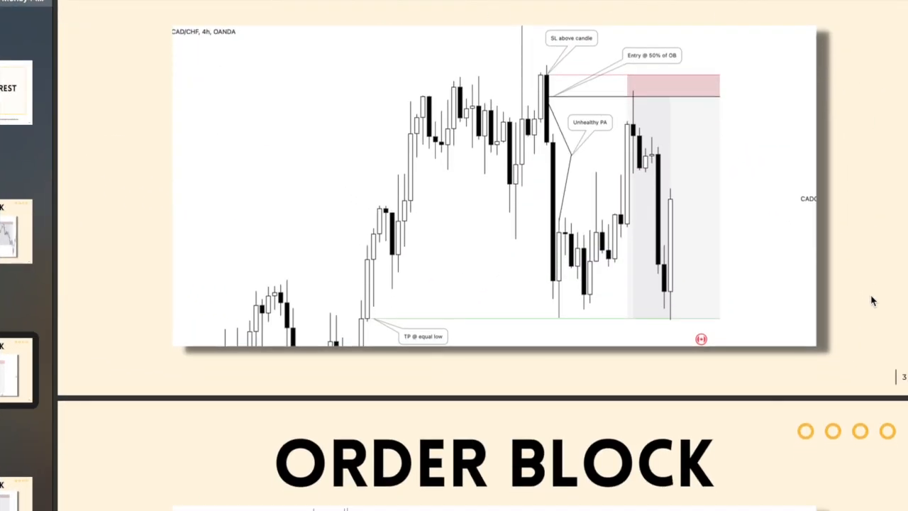
# Step: Scroll the PDF past the Order Block and Trading Range pages to the Spring page
pyautogui.scroll(-3)
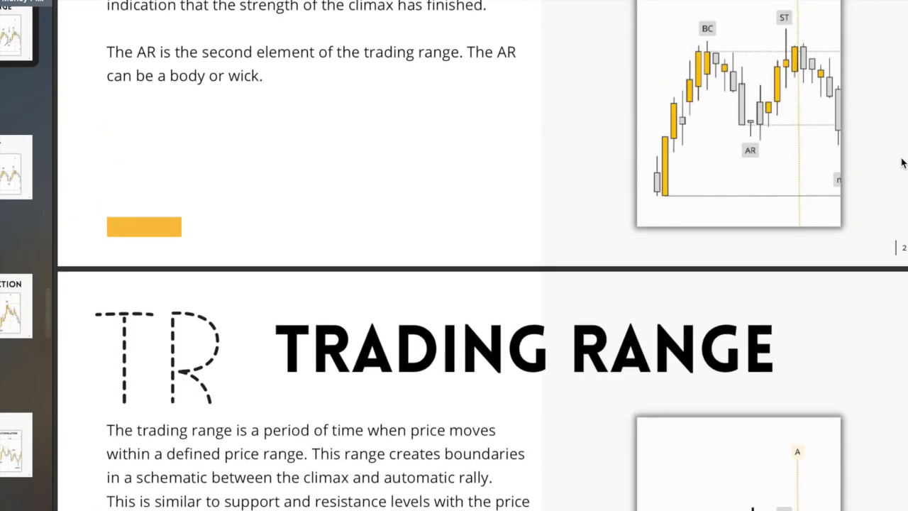
pyautogui.scroll(-3)
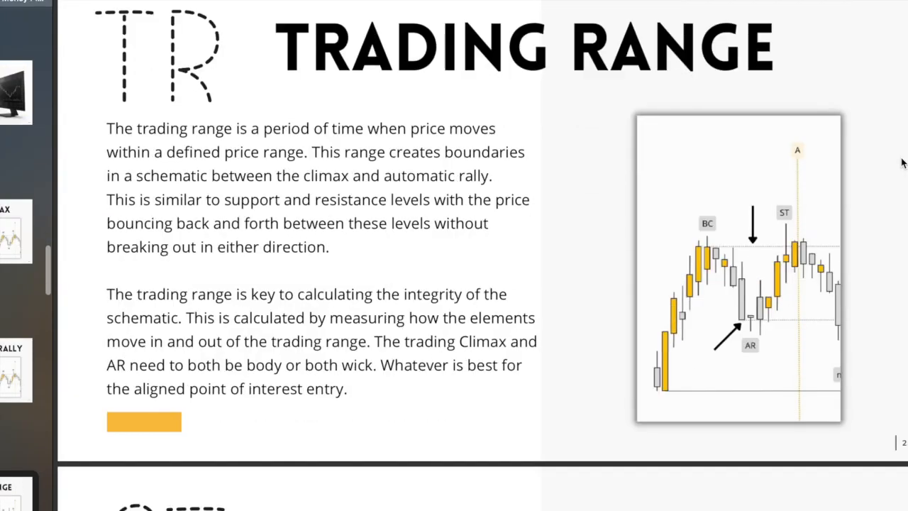
pyautogui.scroll(-3)
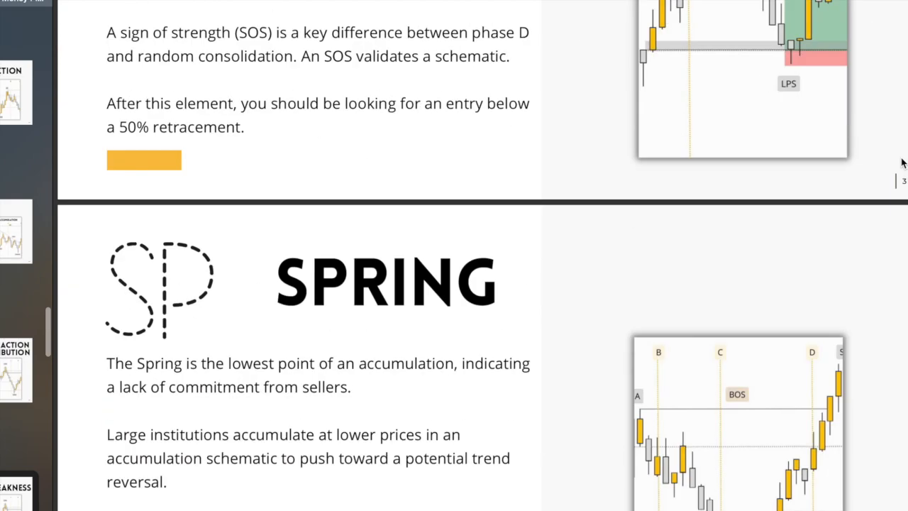